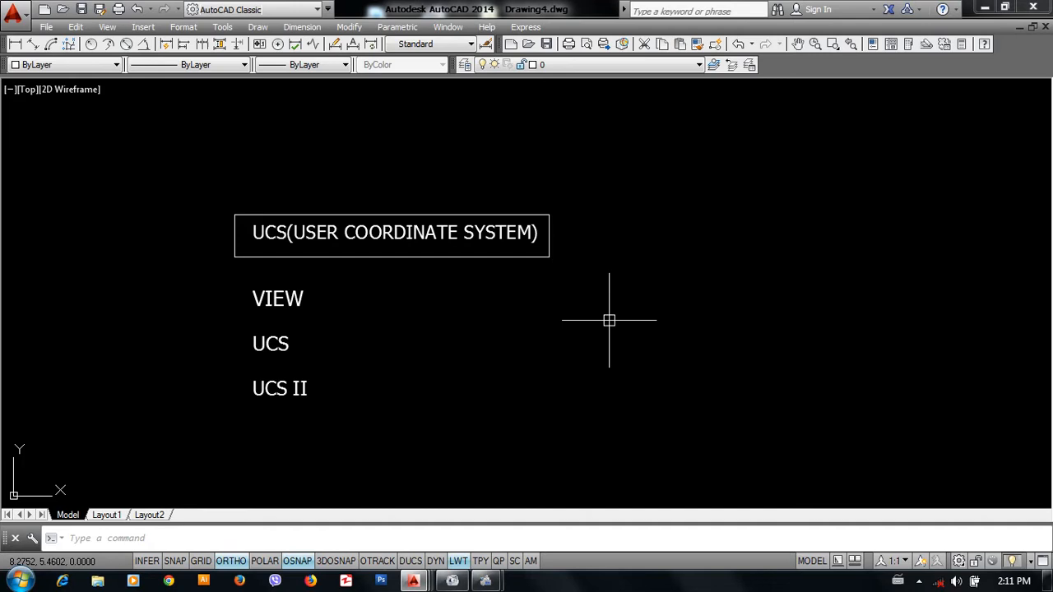
{"action": "mouse_move", "coordinate": [497, 256]}
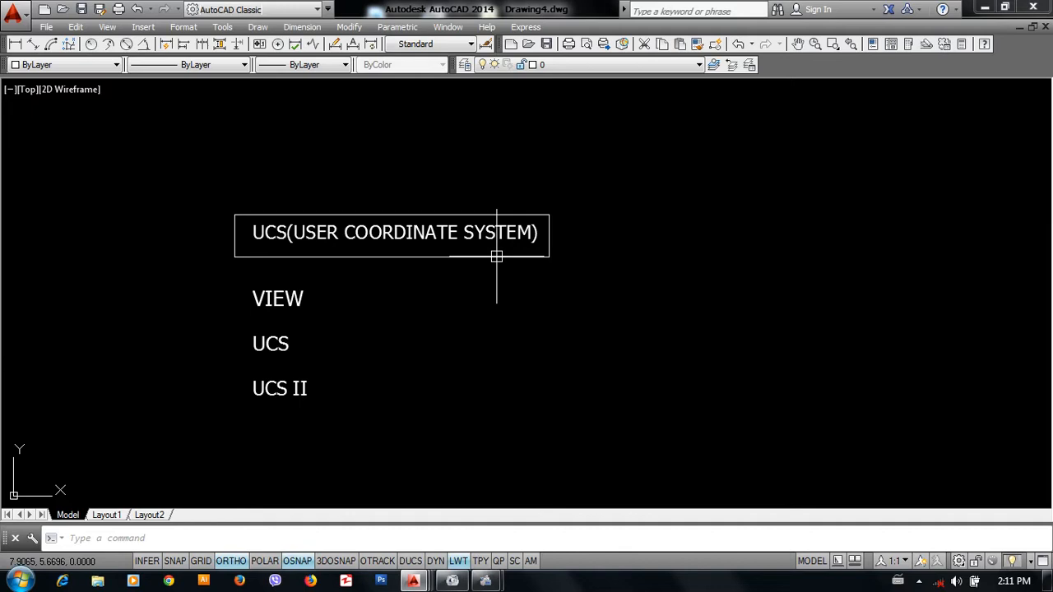
{"action": "mouse_move", "coordinate": [496, 257]}
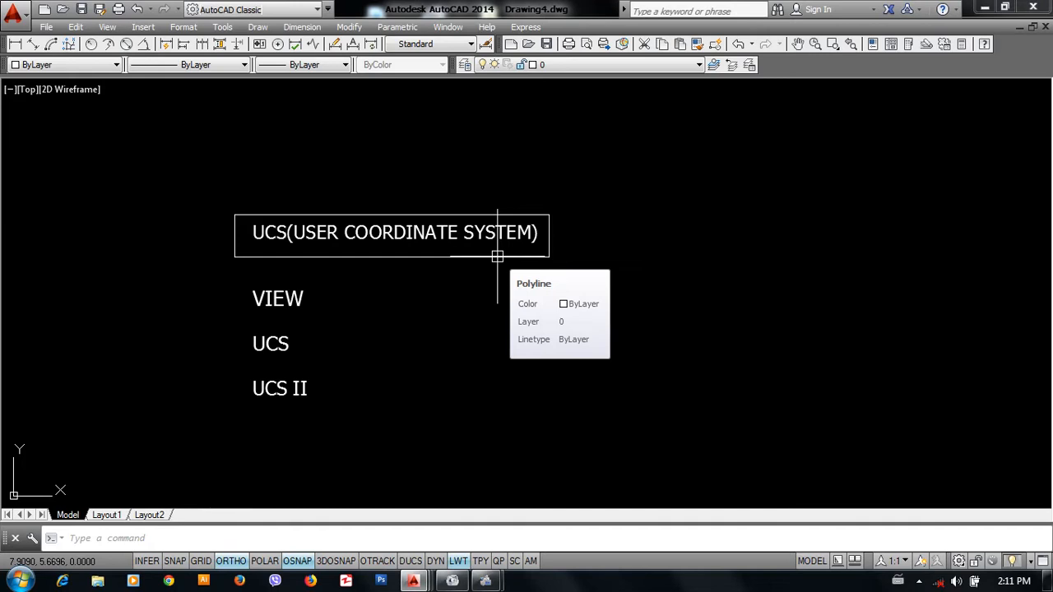
{"action": "mouse_move", "coordinate": [370, 311]}
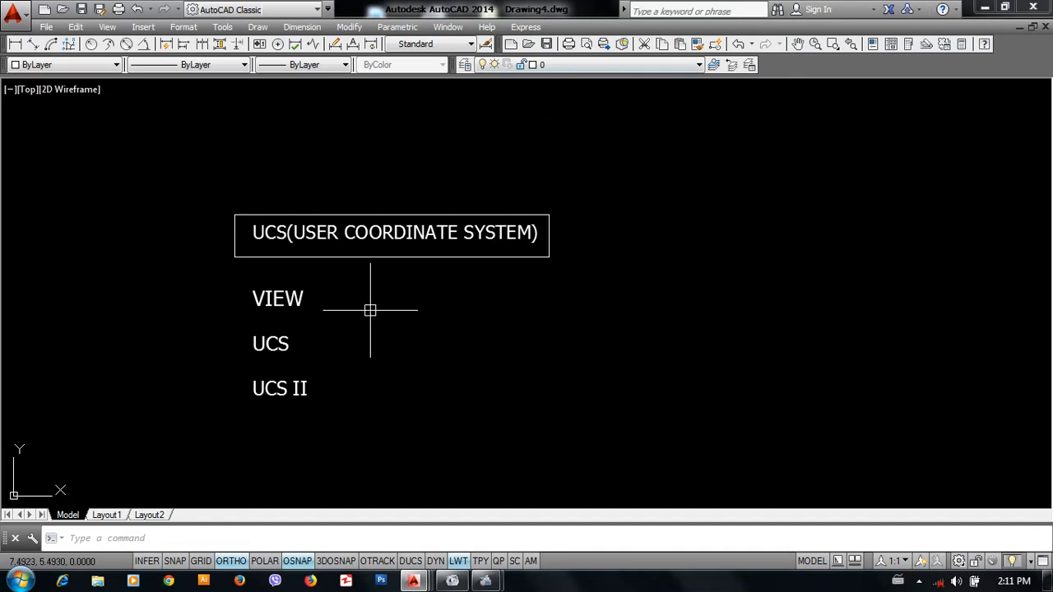
{"action": "mouse_move", "coordinate": [273, 358]}
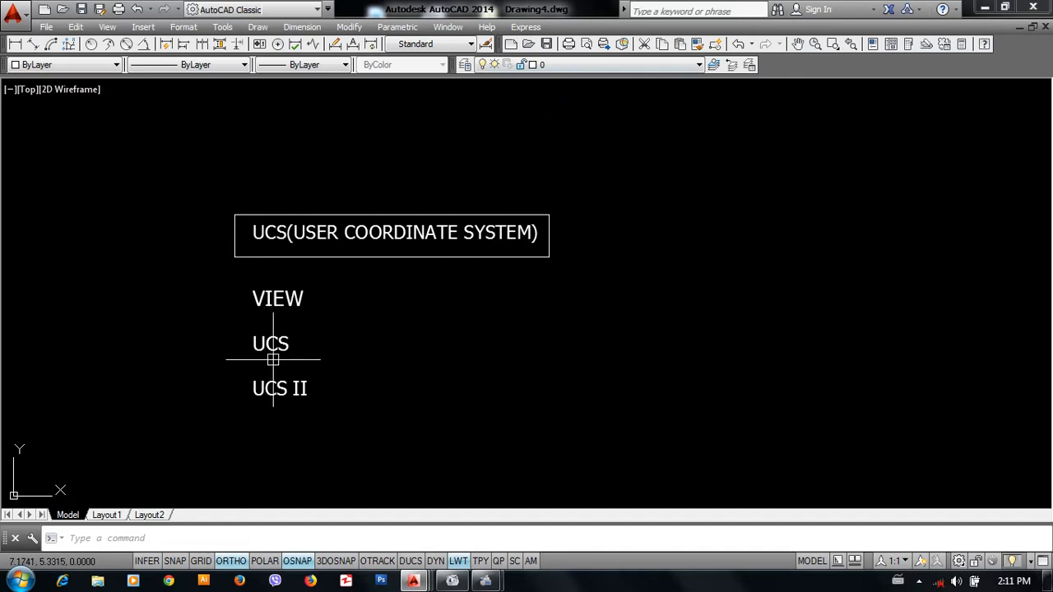
{"action": "mouse_move", "coordinate": [358, 413]}
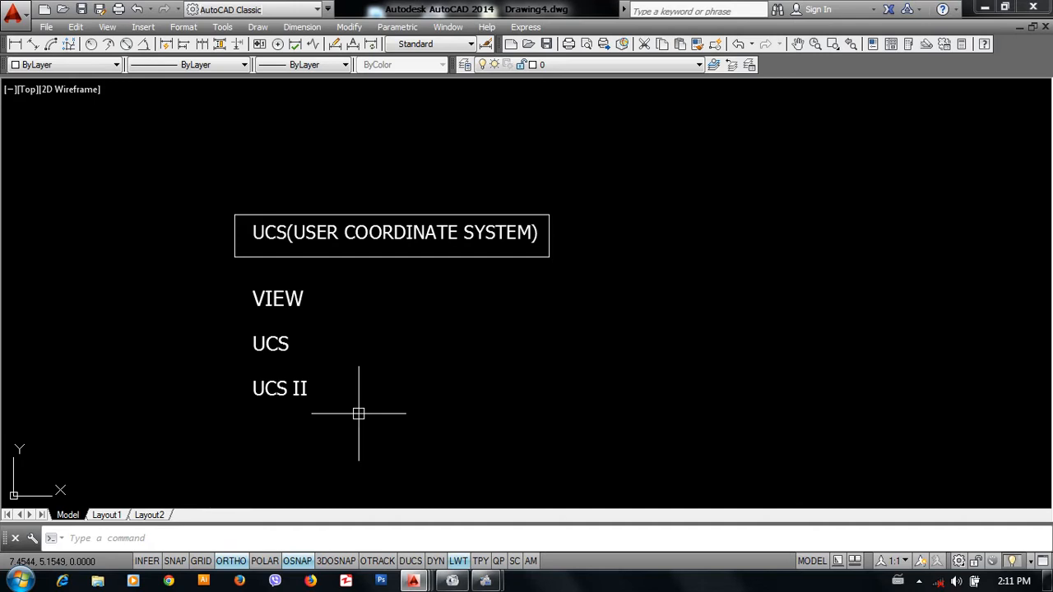
{"action": "mouse_move", "coordinate": [684, 108]}
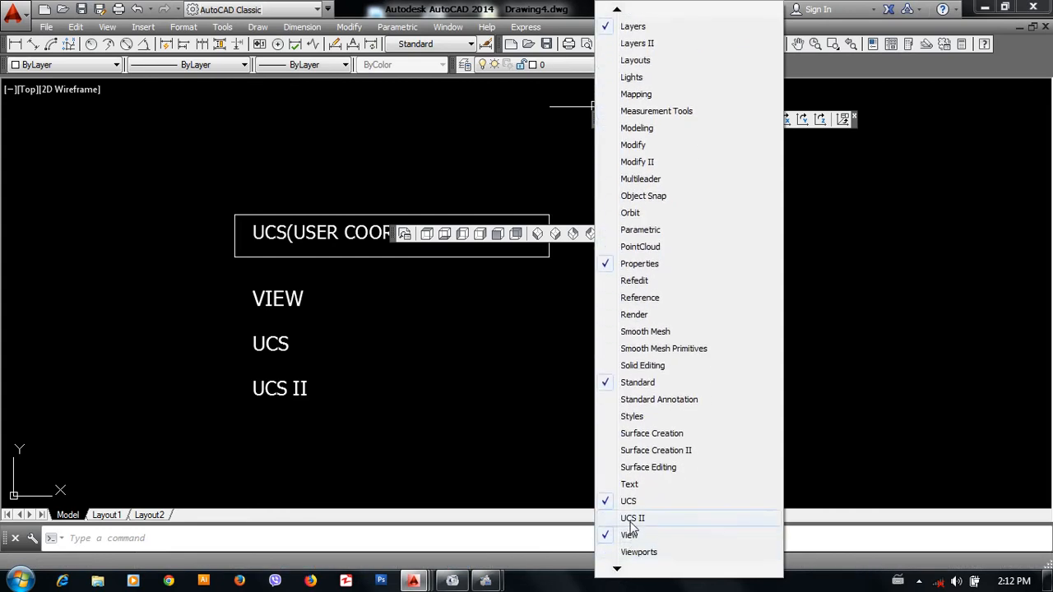
Show the UCS II toolbar alongside the View and UCS toolbars.
{"action": "left_click", "coordinate": [632, 517]}
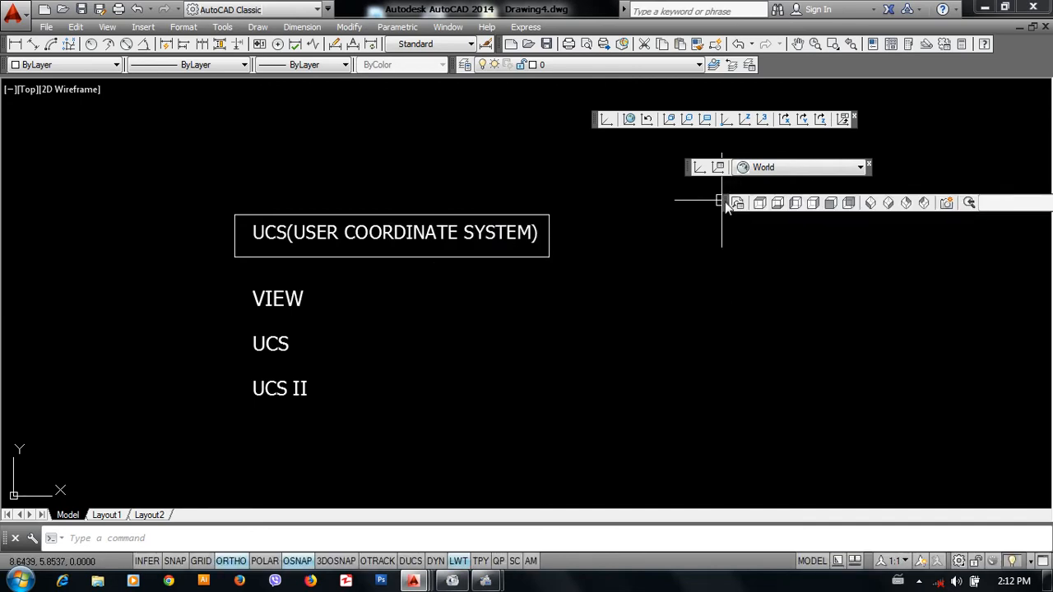
{"action": "mouse_move", "coordinate": [733, 204]}
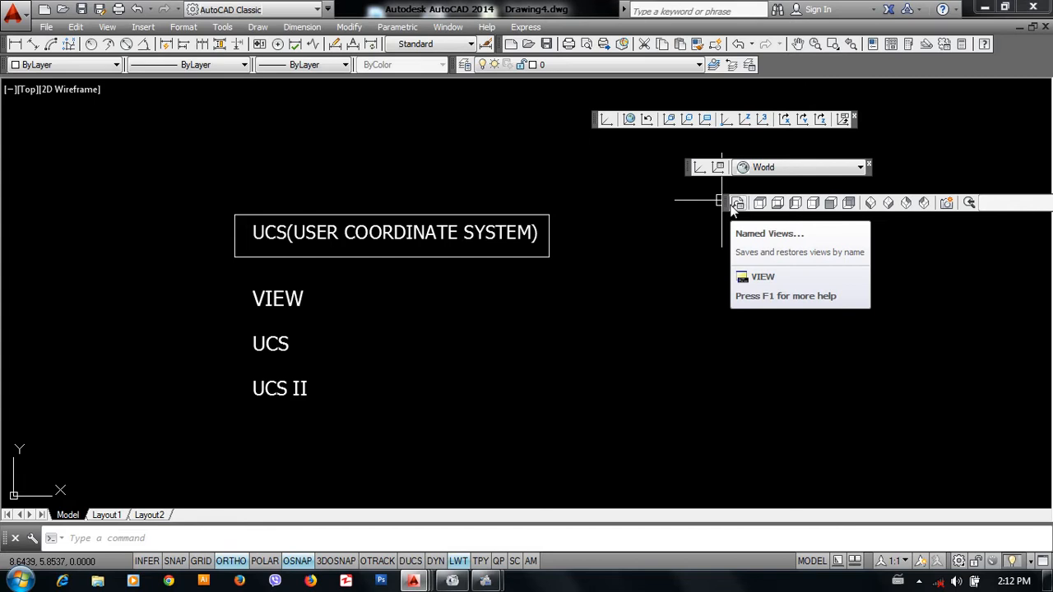
{"action": "mouse_move", "coordinate": [641, 282]}
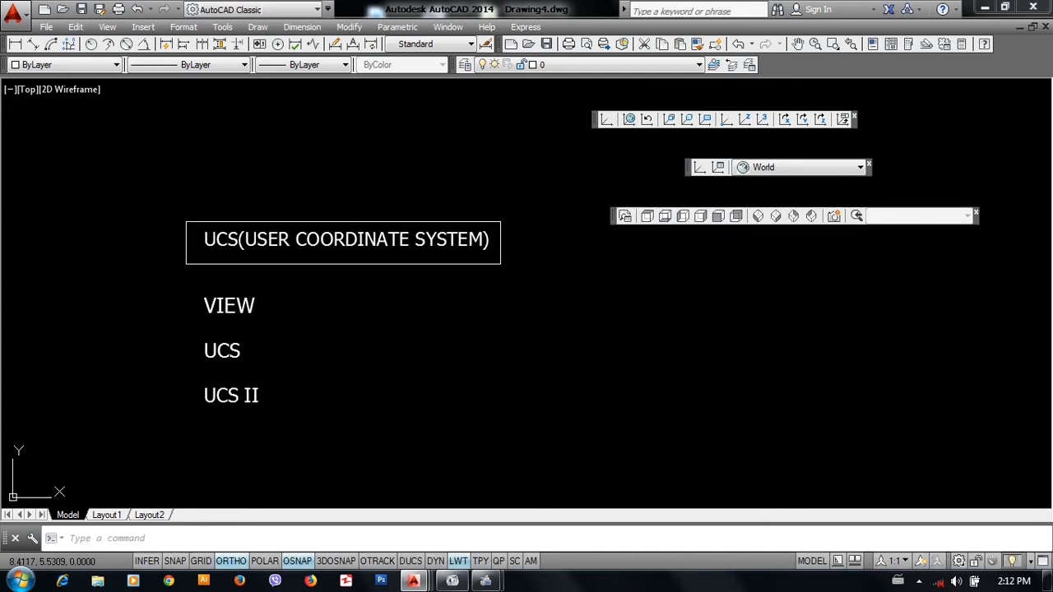
{"action": "mouse_move", "coordinate": [648, 215]}
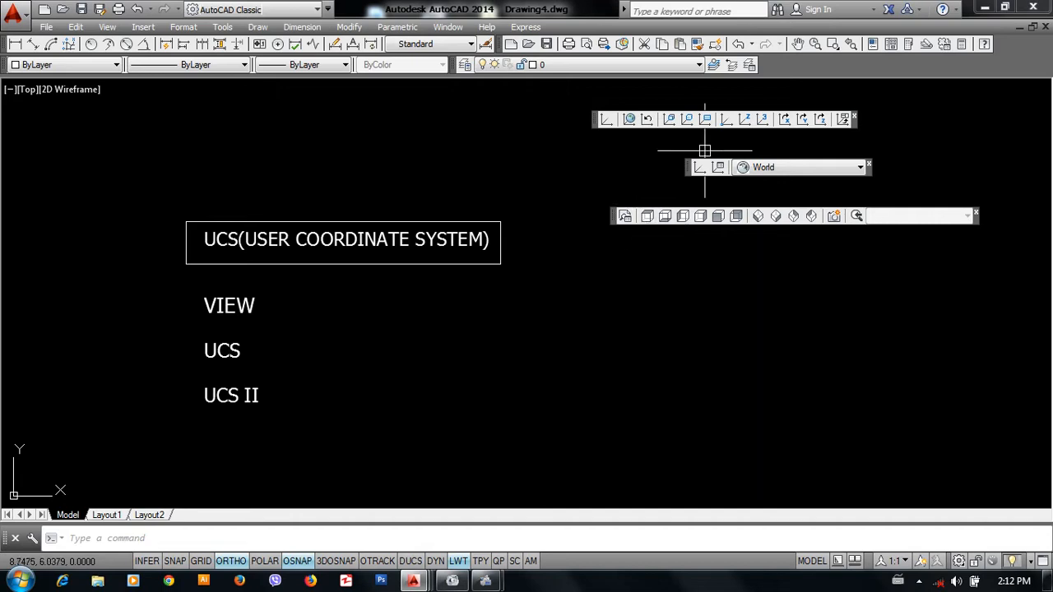
Move the floating UCS toolbar to group it with UCS II, apart from View.
{"action": "left_click_drag", "start_coordinate": [704, 151], "coordinate": [607, 130]}
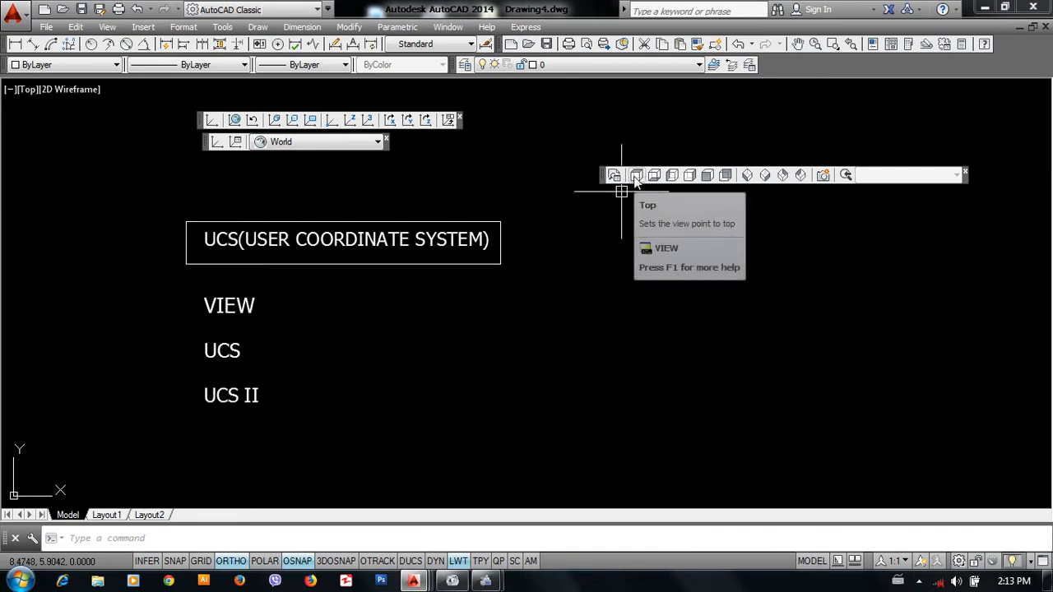
{"action": "mouse_move", "coordinate": [655, 174]}
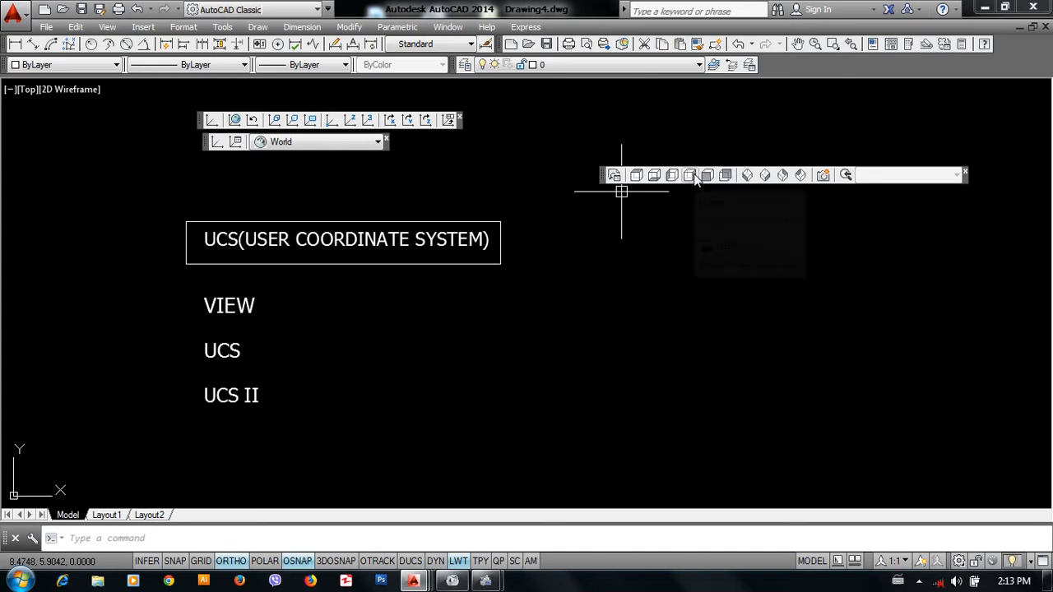
{"action": "mouse_move", "coordinate": [724, 174]}
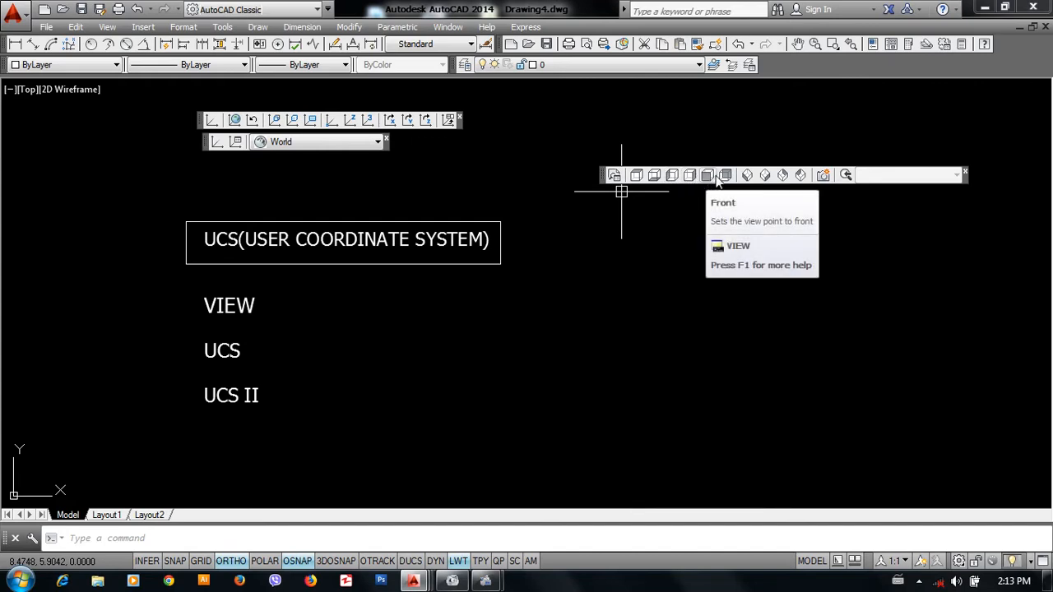
{"action": "mouse_move", "coordinate": [724, 175]}
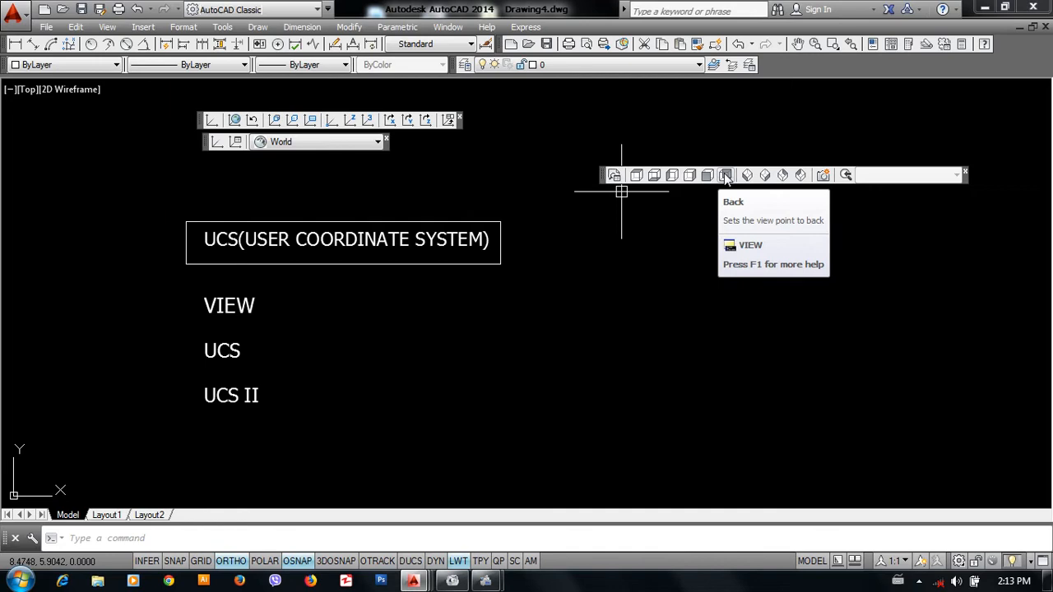
{"action": "mouse_move", "coordinate": [708, 176]}
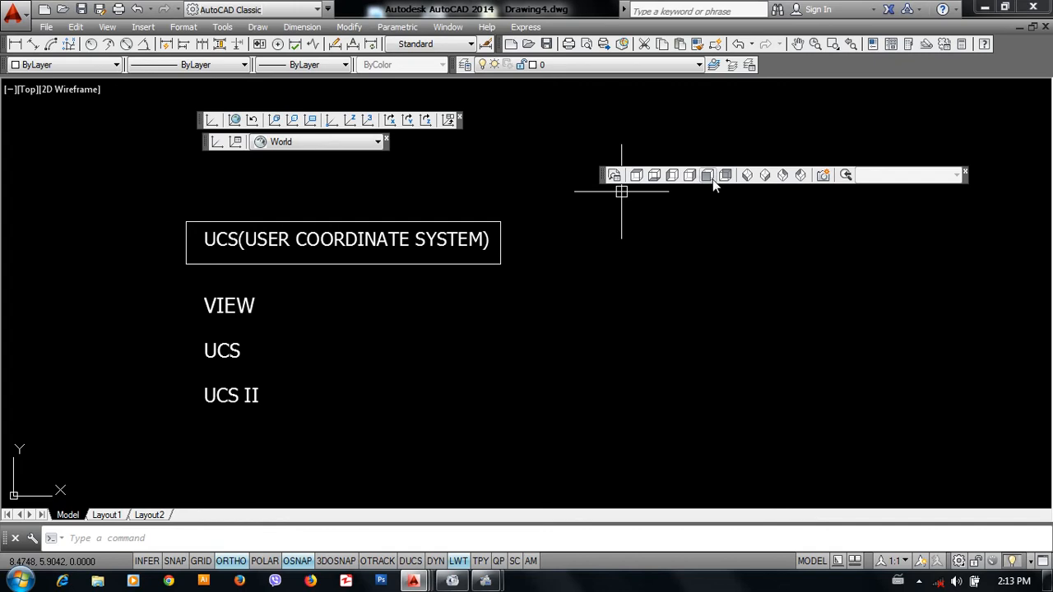
{"action": "mouse_move", "coordinate": [725, 174]}
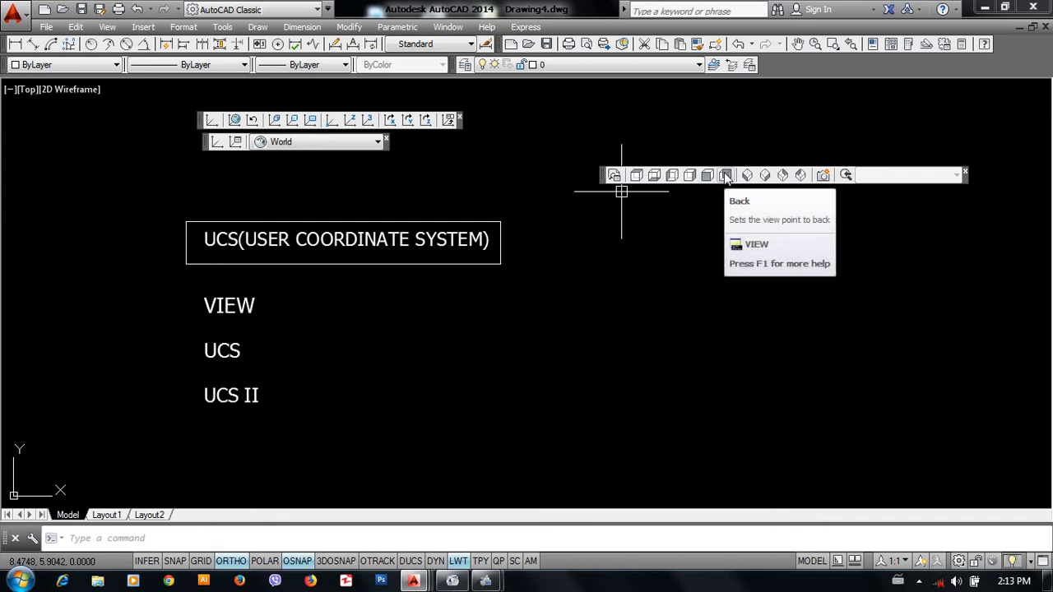
{"action": "mouse_move", "coordinate": [744, 181]}
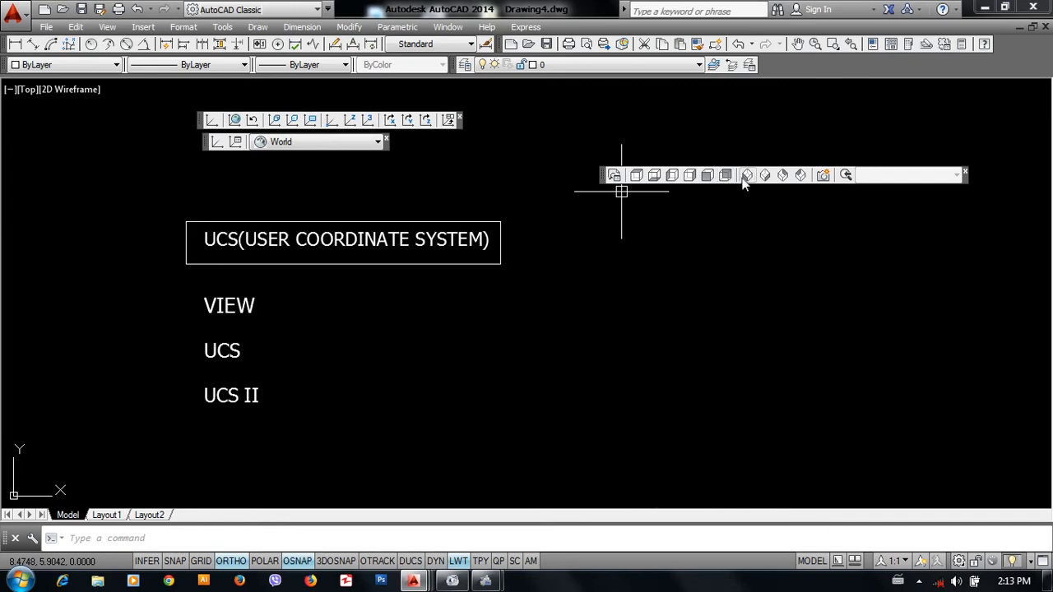
{"action": "mouse_move", "coordinate": [747, 175]}
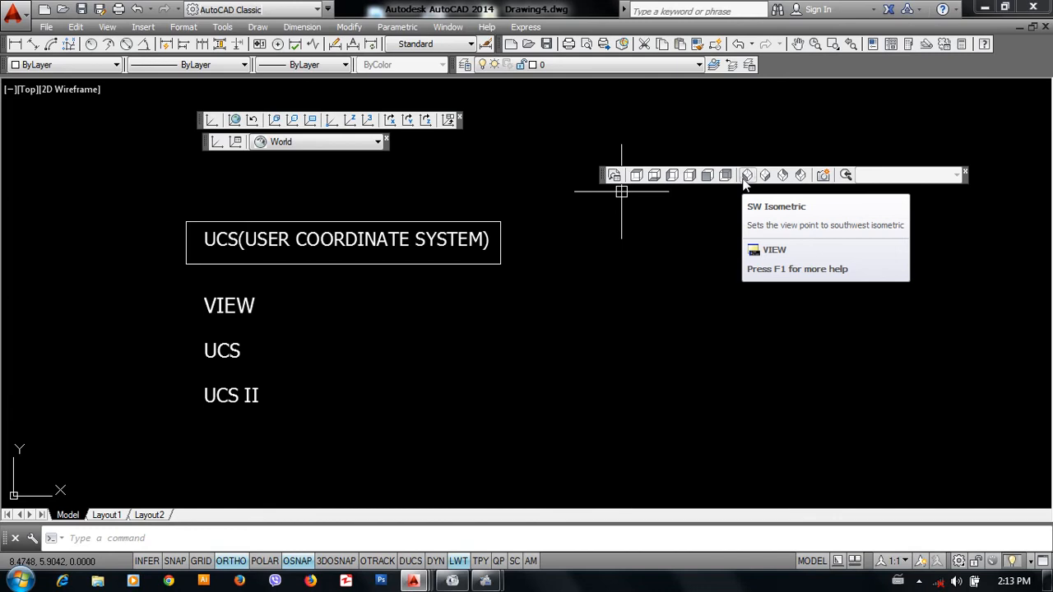
{"action": "mouse_move", "coordinate": [764, 174]}
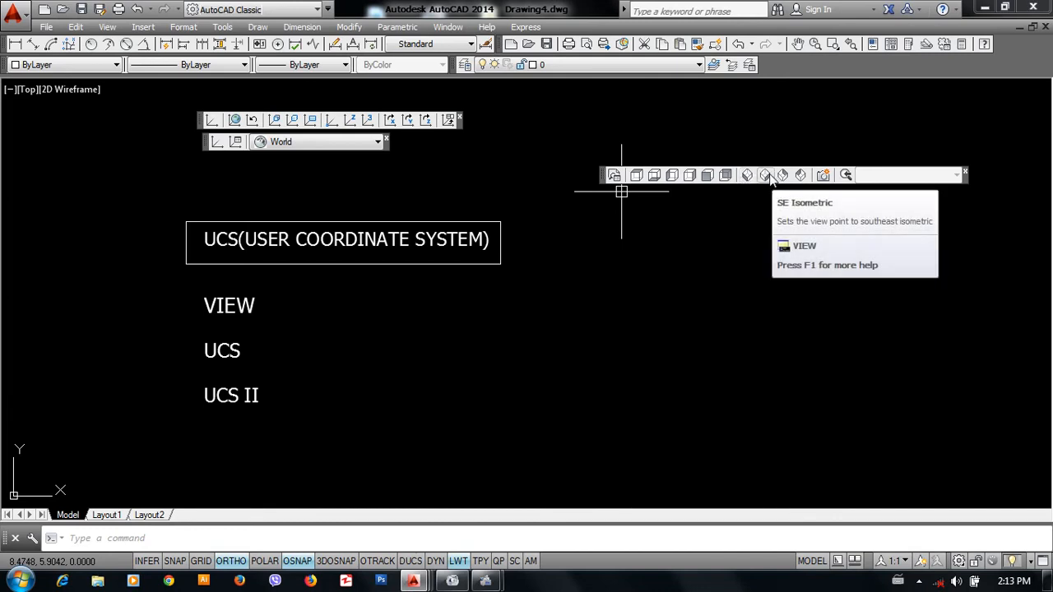
{"action": "mouse_move", "coordinate": [783, 175]}
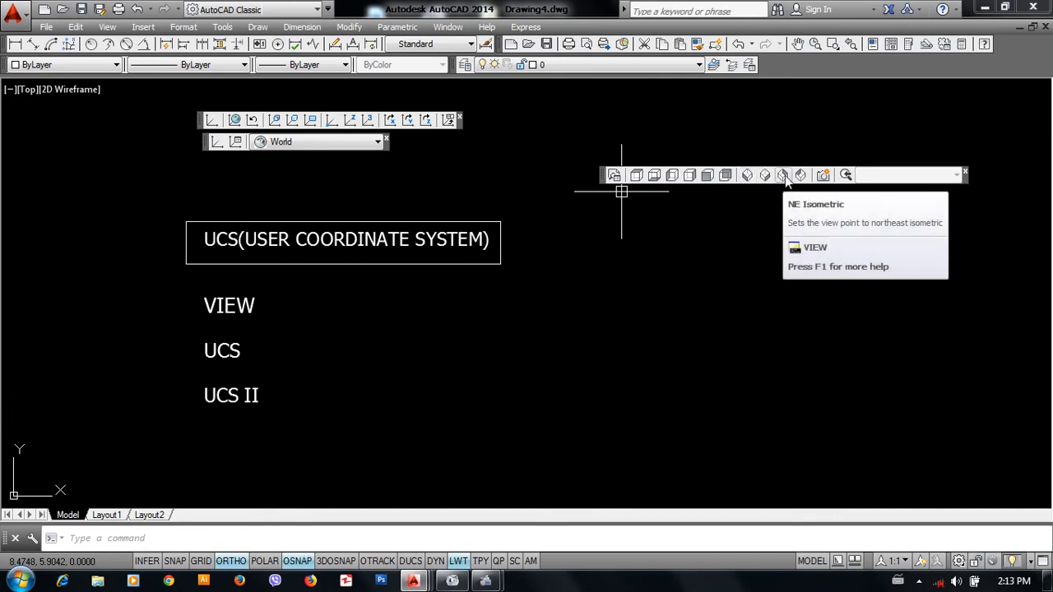
{"action": "mouse_move", "coordinate": [800, 175]}
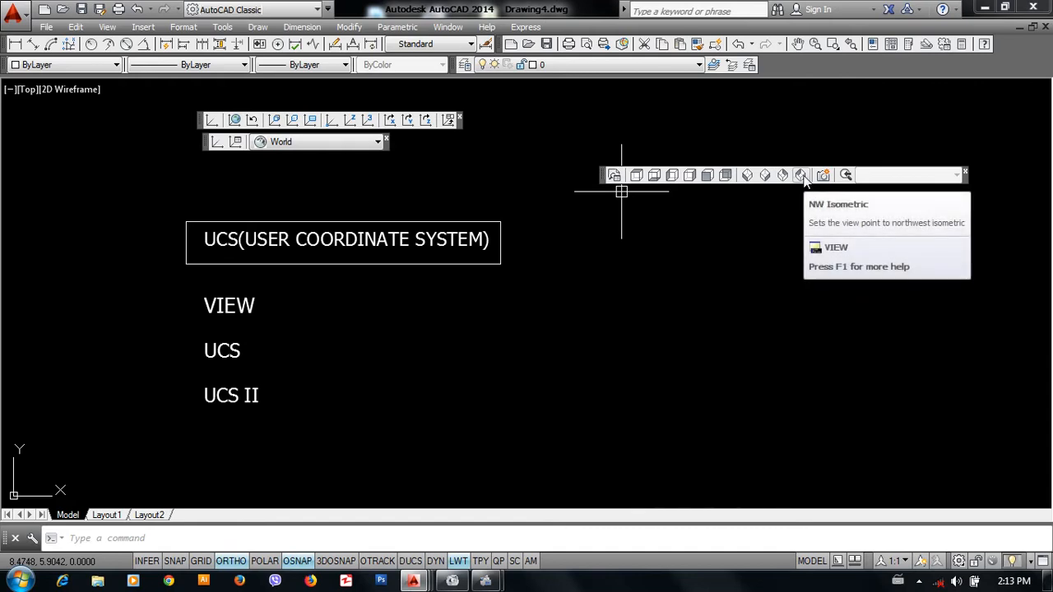
{"action": "mouse_move", "coordinate": [749, 185]}
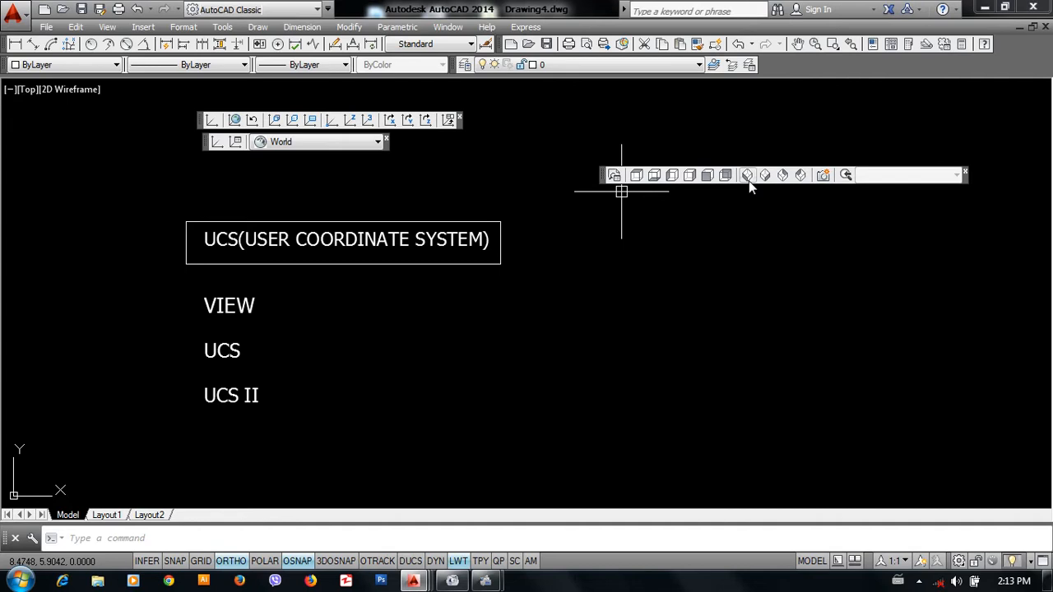
{"action": "mouse_move", "coordinate": [800, 174]}
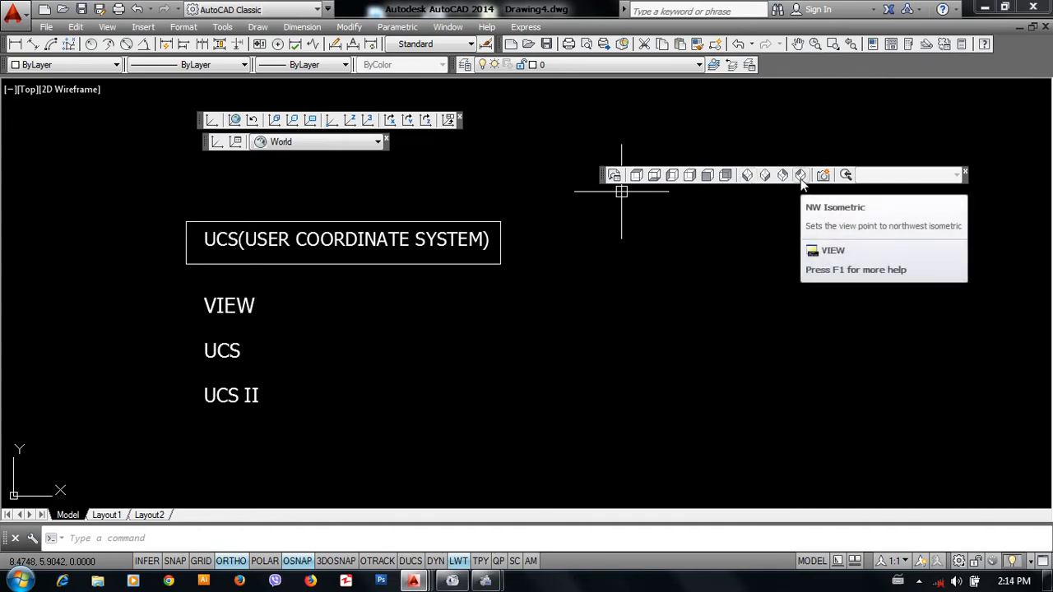
{"action": "mouse_move", "coordinate": [748, 174]}
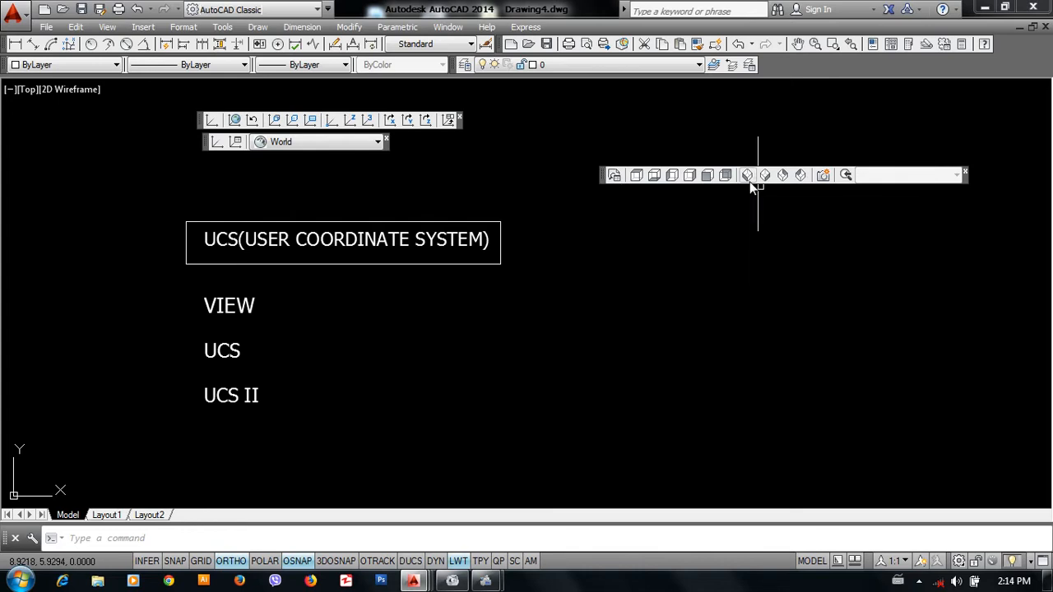
{"action": "mouse_move", "coordinate": [749, 174]}
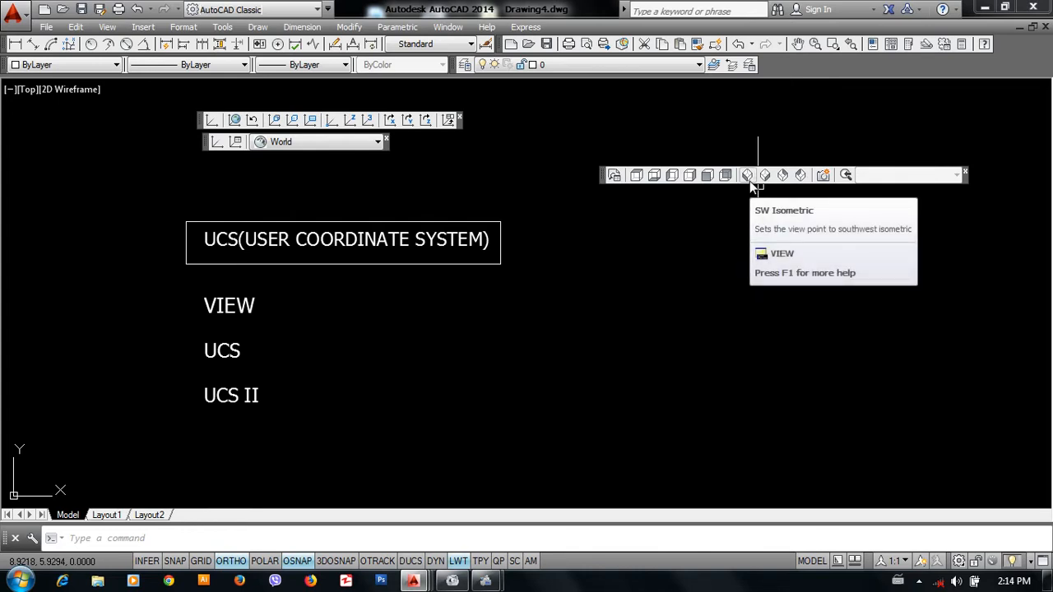
{"action": "mouse_move", "coordinate": [765, 175]}
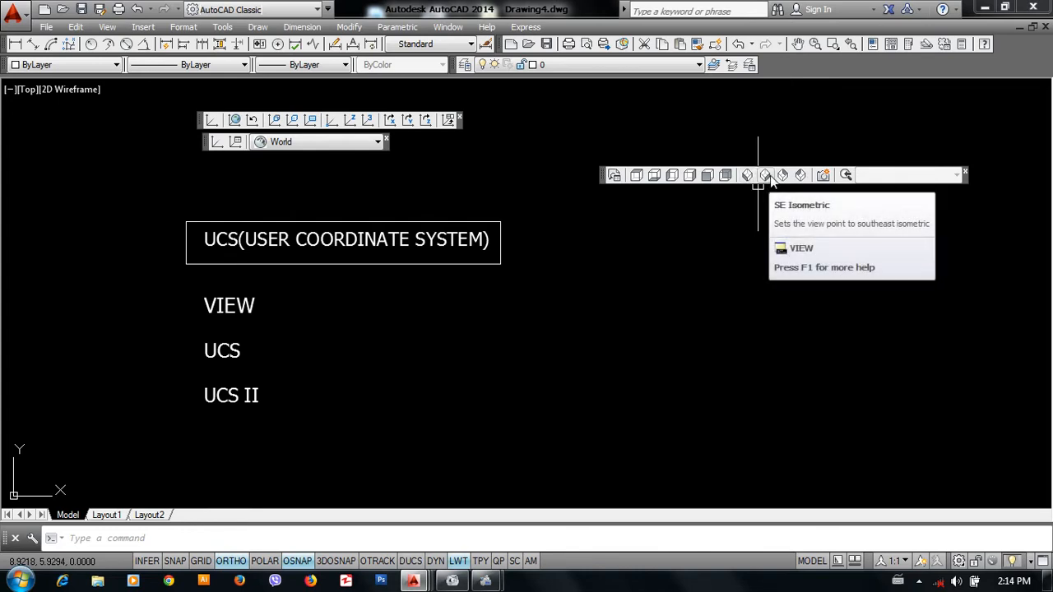
{"action": "mouse_move", "coordinate": [783, 175]}
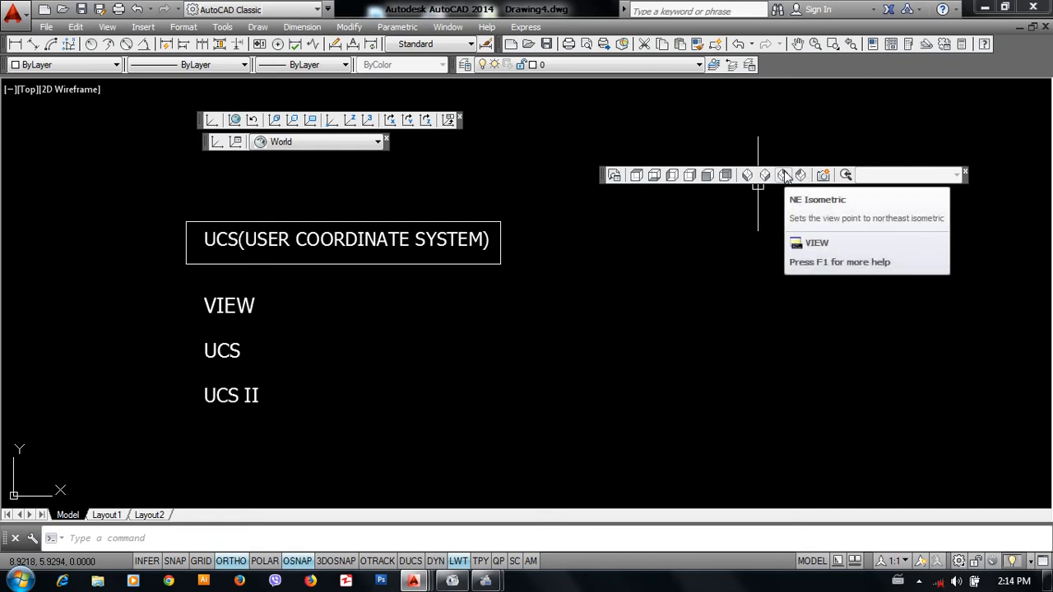
{"action": "mouse_move", "coordinate": [801, 175]}
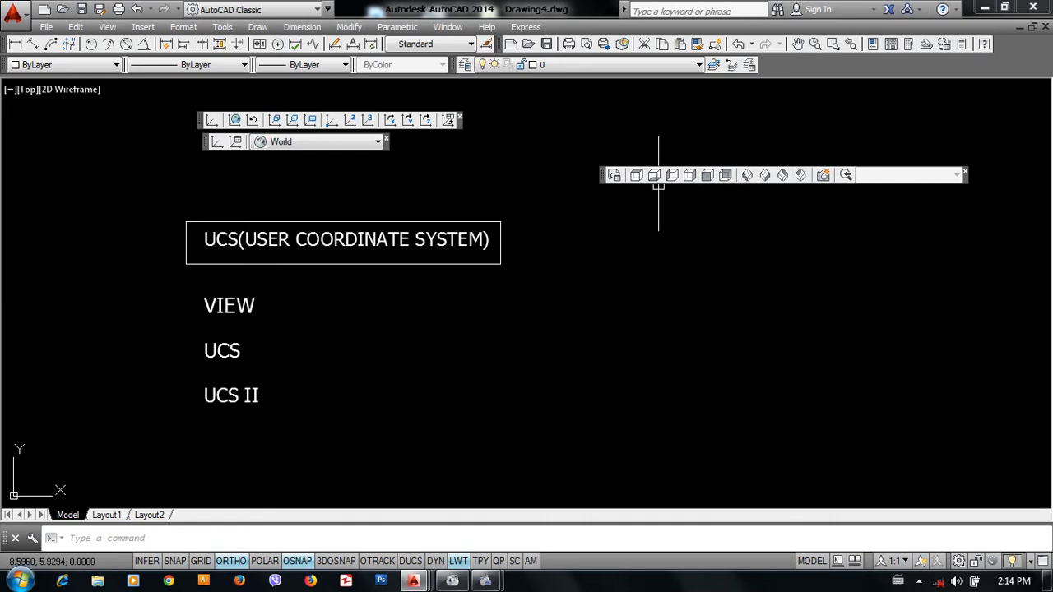
{"action": "mouse_move", "coordinate": [694, 184]}
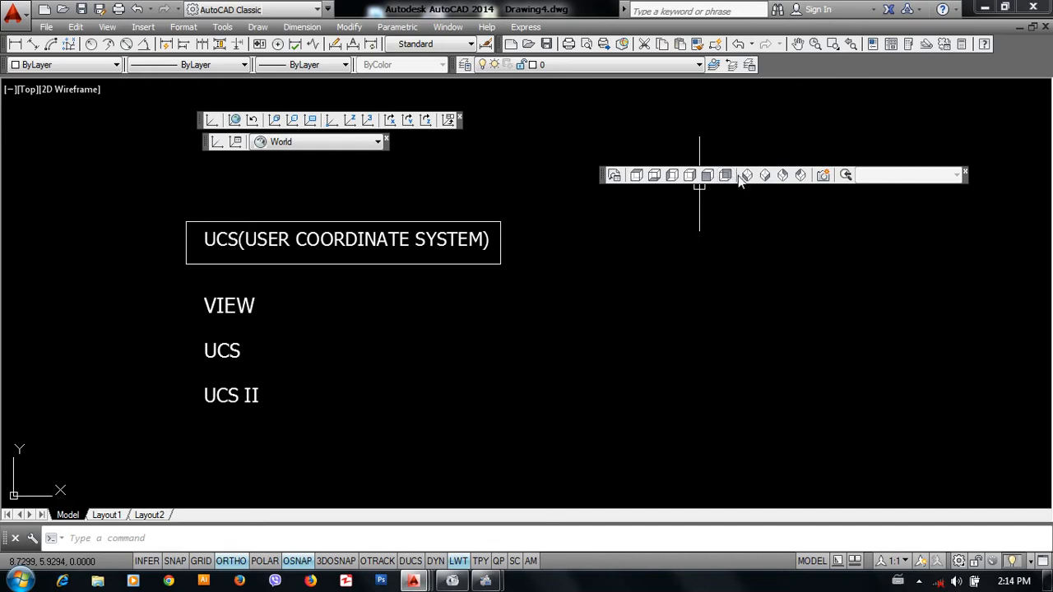
{"action": "mouse_move", "coordinate": [776, 184]}
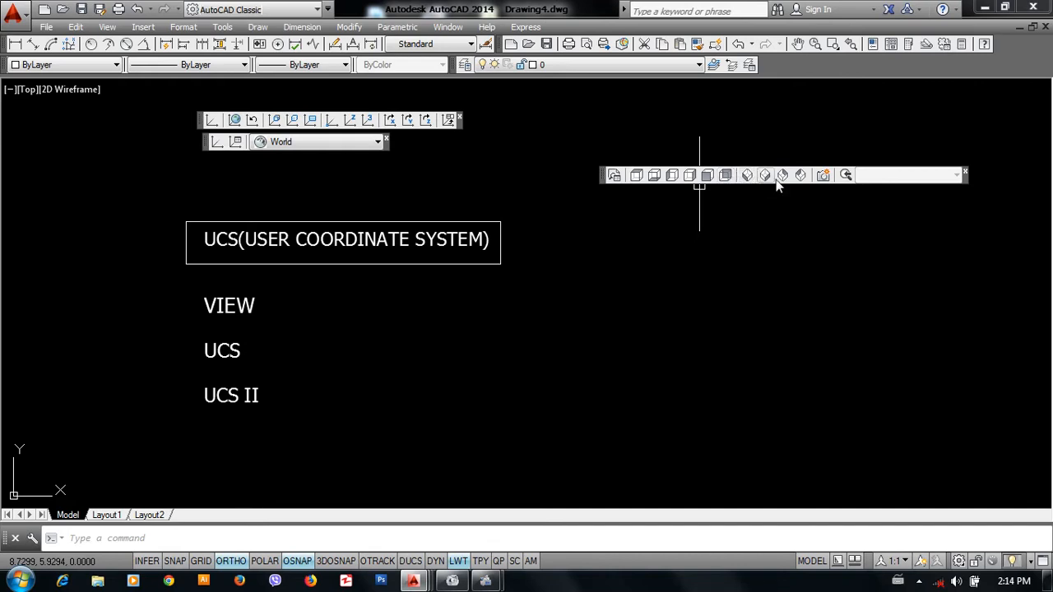
{"action": "mouse_move", "coordinate": [799, 175]}
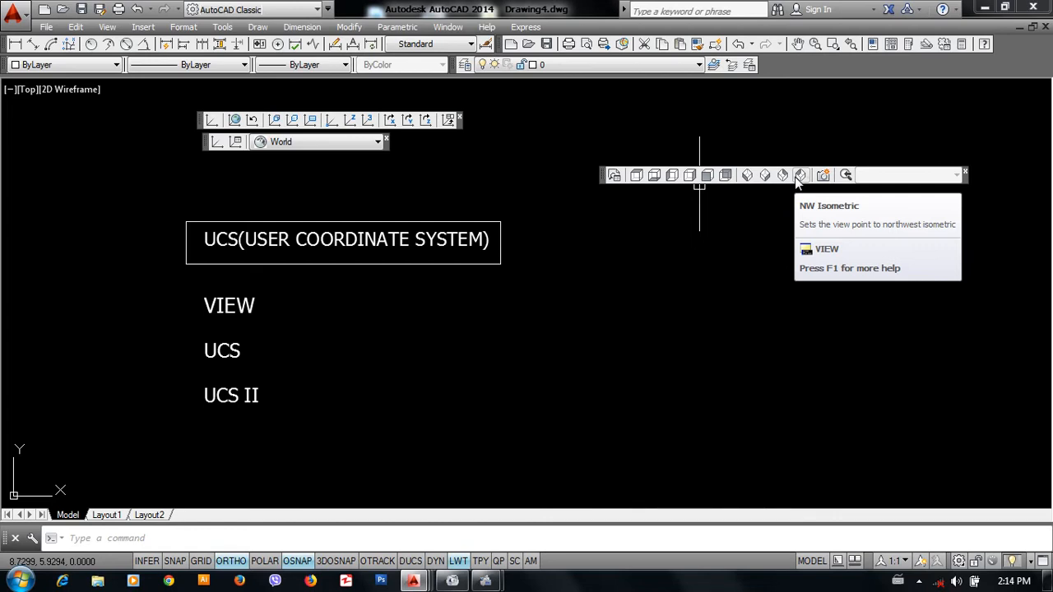
{"action": "mouse_move", "coordinate": [724, 224]}
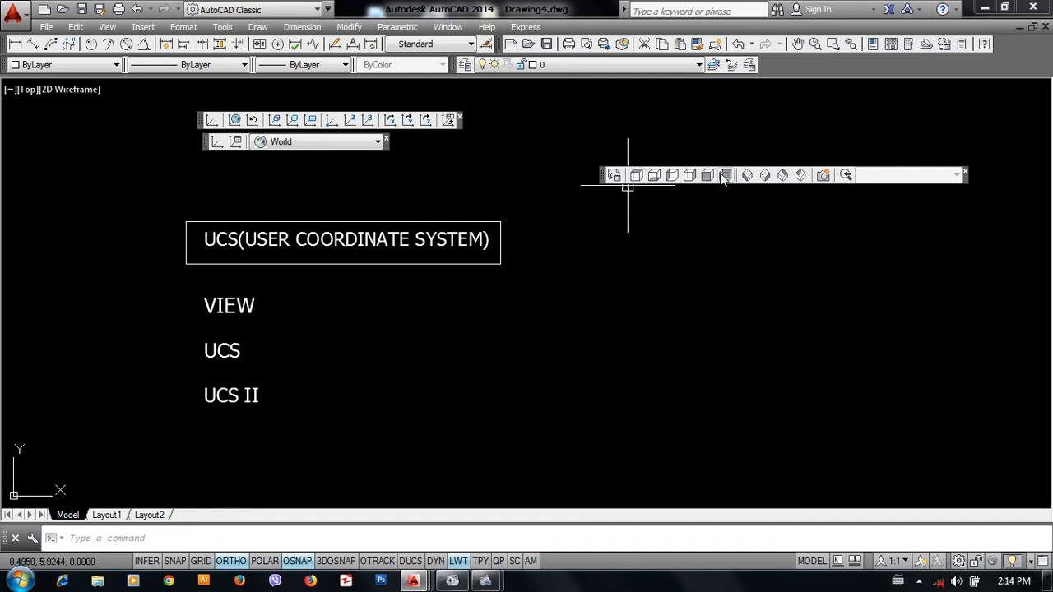
{"action": "mouse_move", "coordinate": [725, 174]}
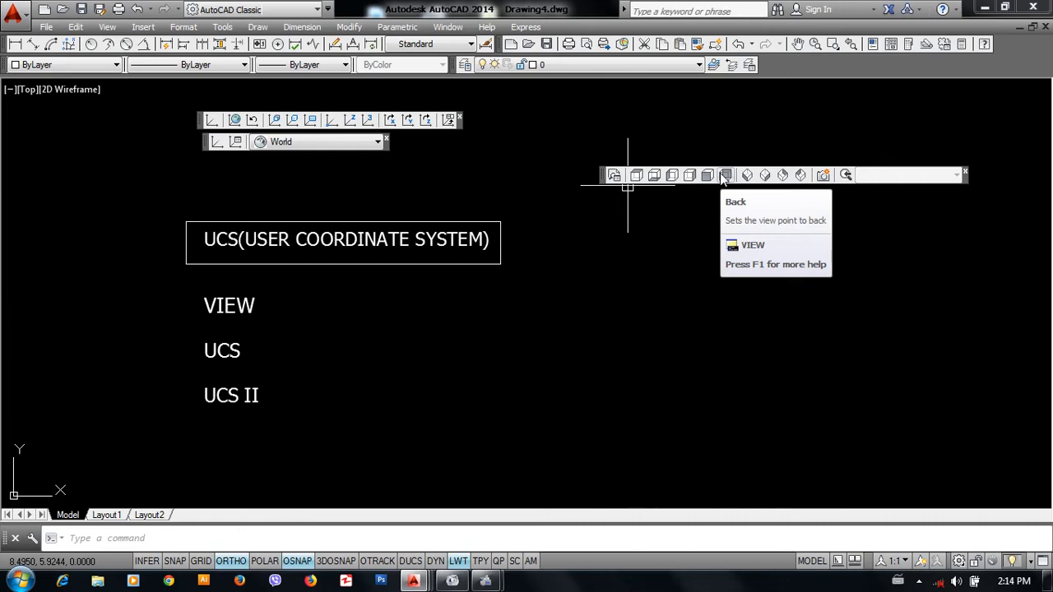
{"action": "mouse_move", "coordinate": [747, 175]}
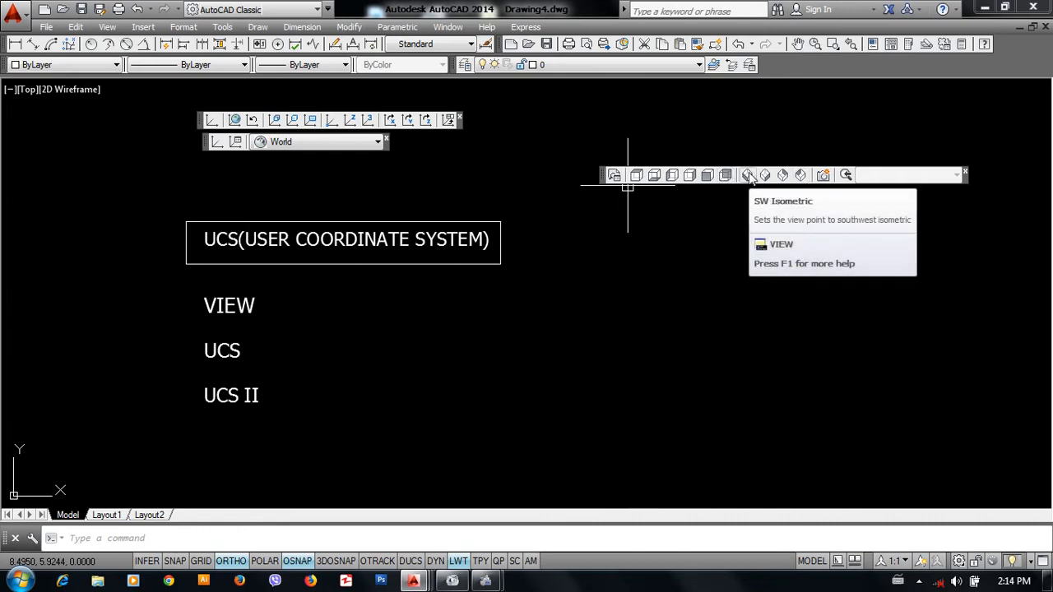
{"action": "mouse_move", "coordinate": [799, 174]}
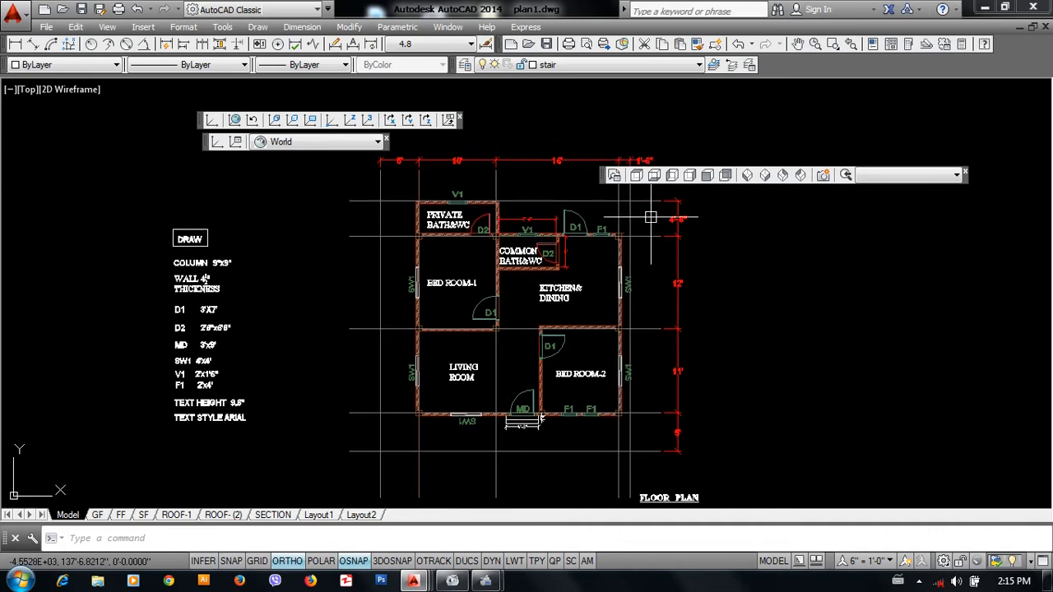
{"action": "mouse_move", "coordinate": [635, 175]}
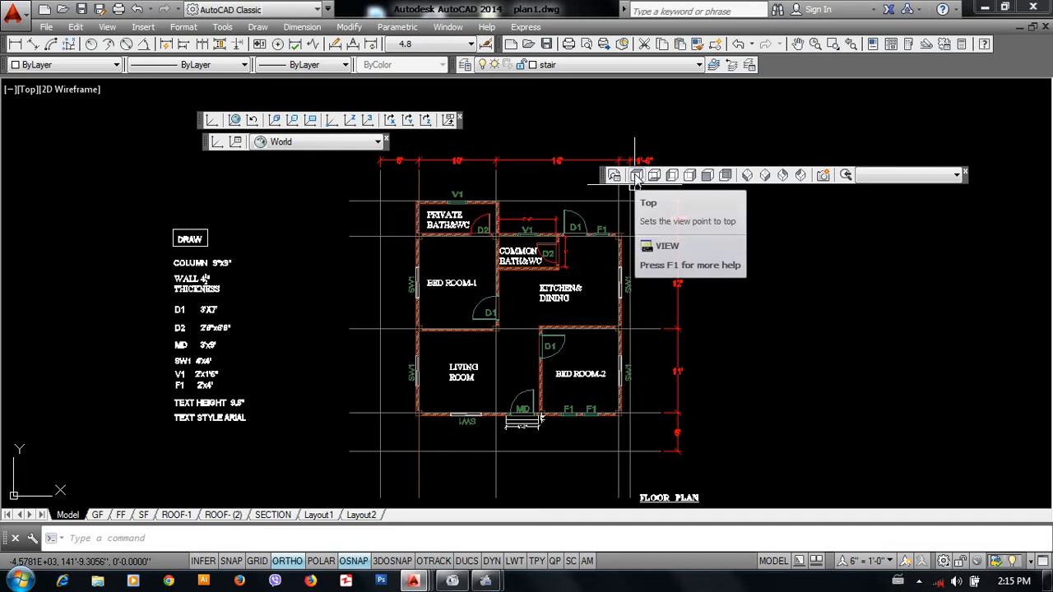
Apply the Top view preset to the plan1 floor plan and zoom to see the whole layout.
{"action": "left_click", "coordinate": [635, 174]}
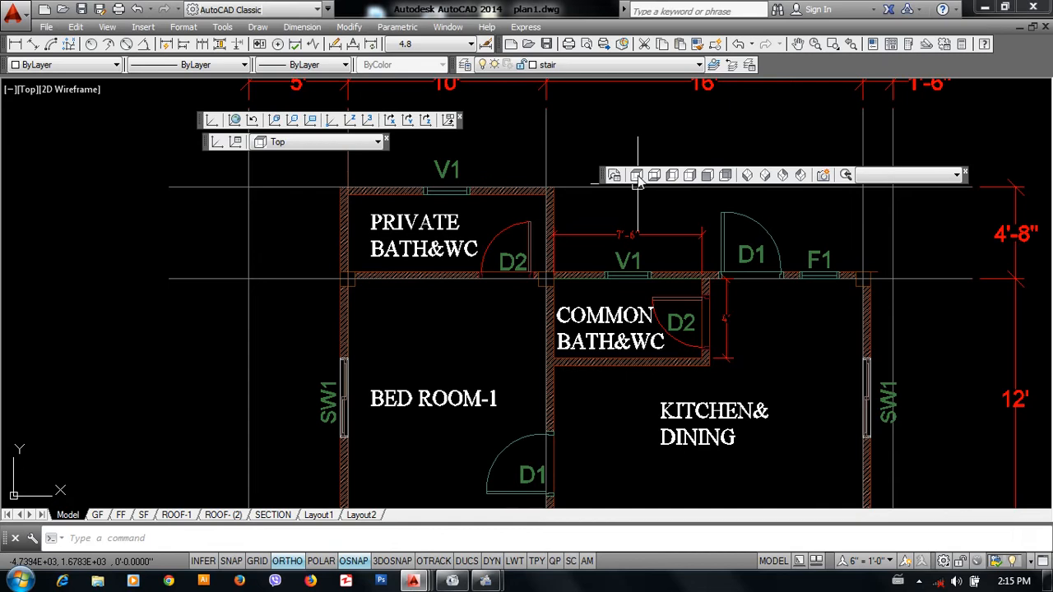
{"action": "scroll", "scroll_direction": "down", "scroll_amount": 3}
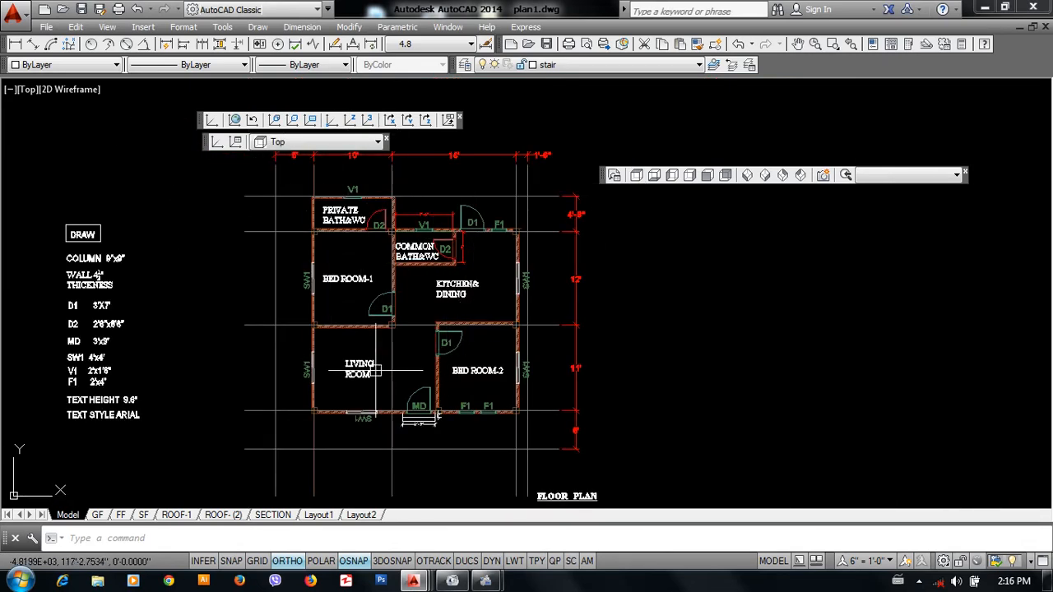
{"action": "mouse_move", "coordinate": [579, 369]}
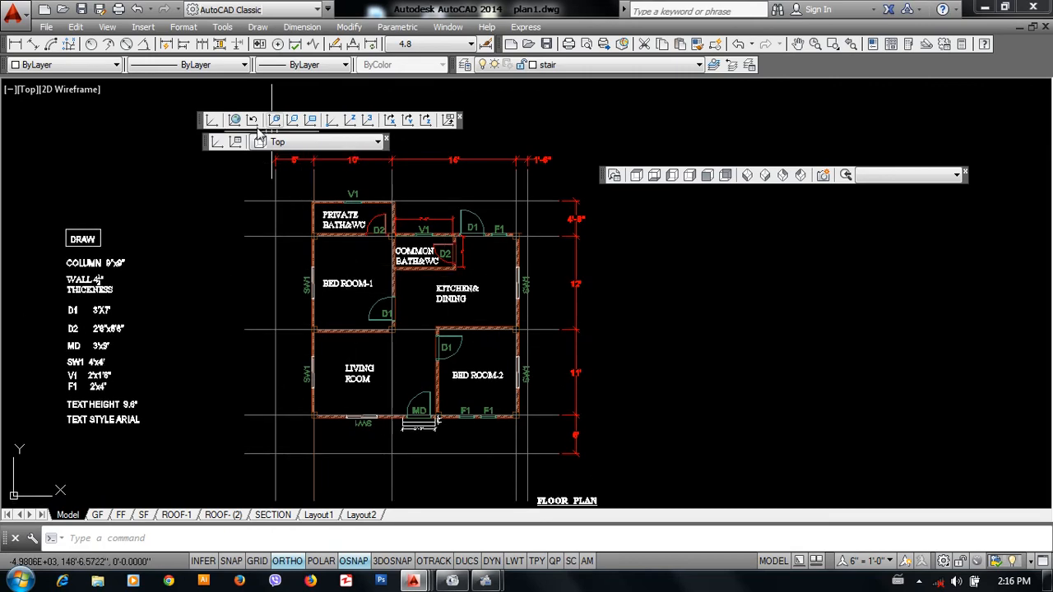
{"action": "mouse_move", "coordinate": [641, 189]}
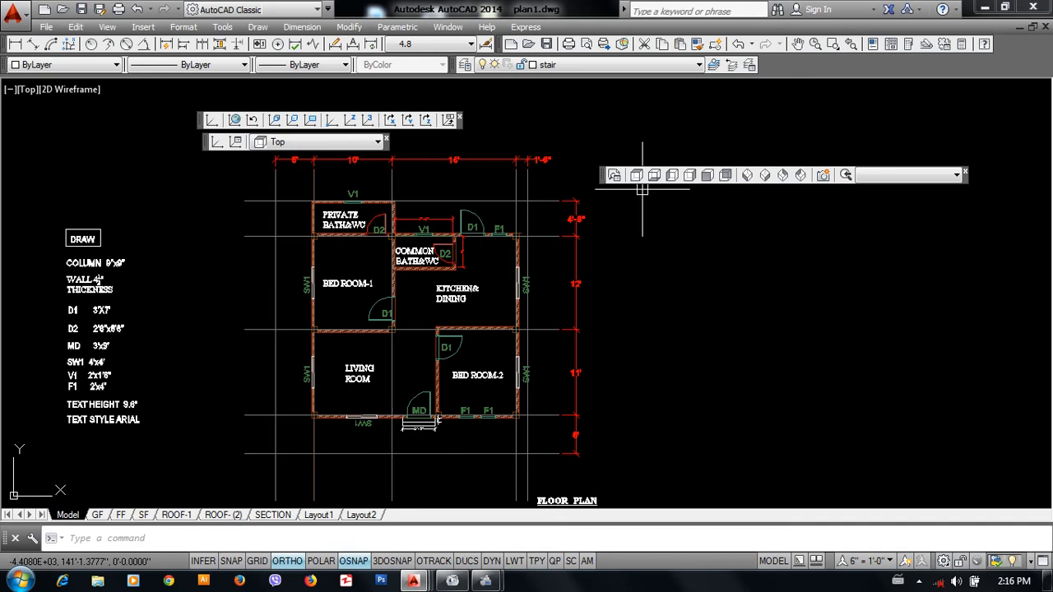
{"action": "mouse_move", "coordinate": [508, 276]}
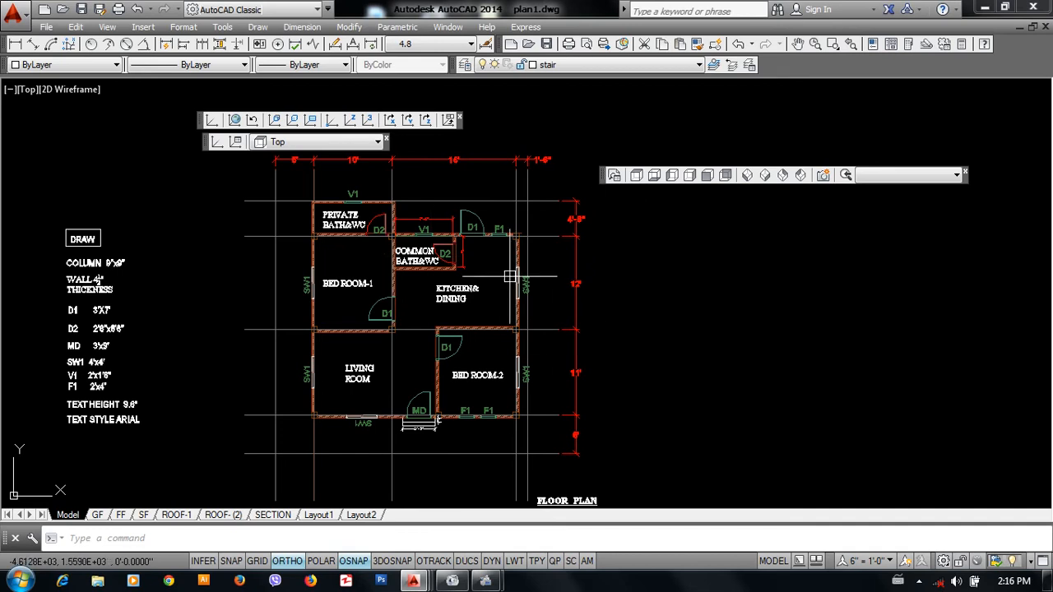
{"action": "mouse_move", "coordinate": [507, 273]}
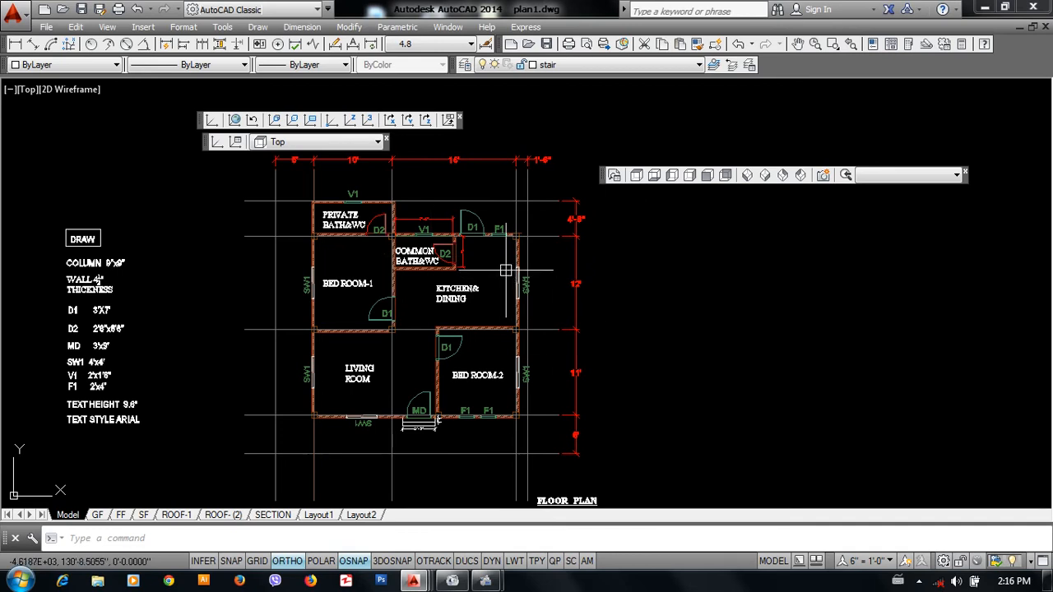
{"action": "mouse_move", "coordinate": [595, 300]}
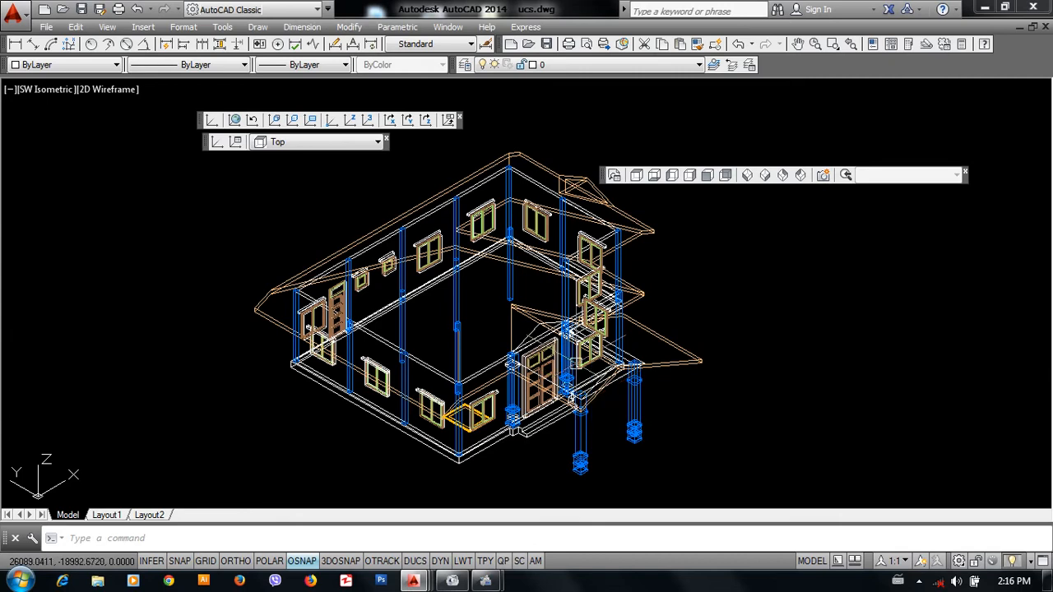
{"action": "mouse_move", "coordinate": [398, 385]}
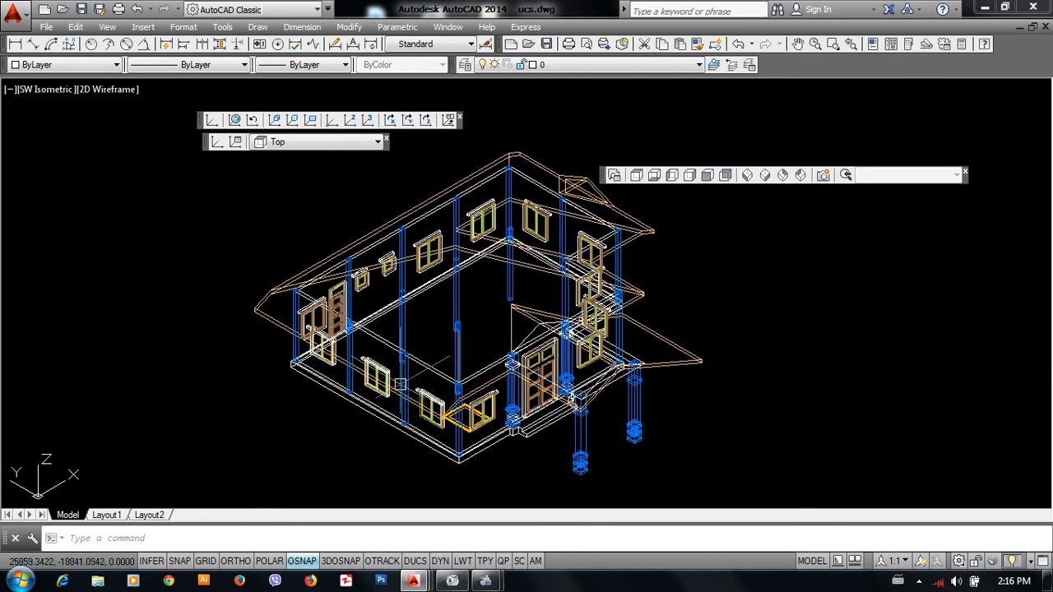
{"action": "mouse_move", "coordinate": [504, 319]}
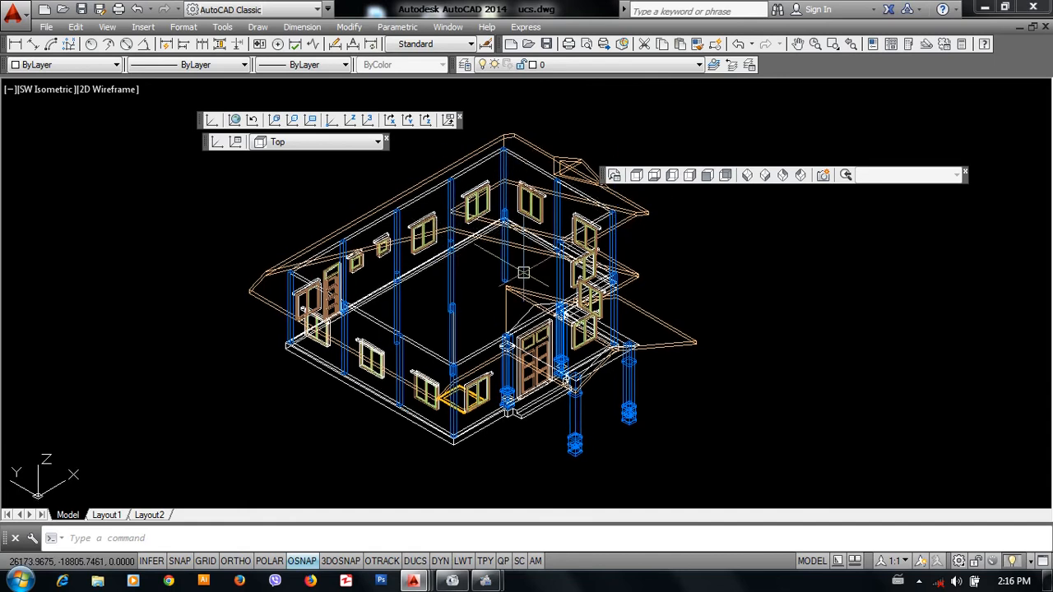
{"action": "mouse_move", "coordinate": [599, 183]}
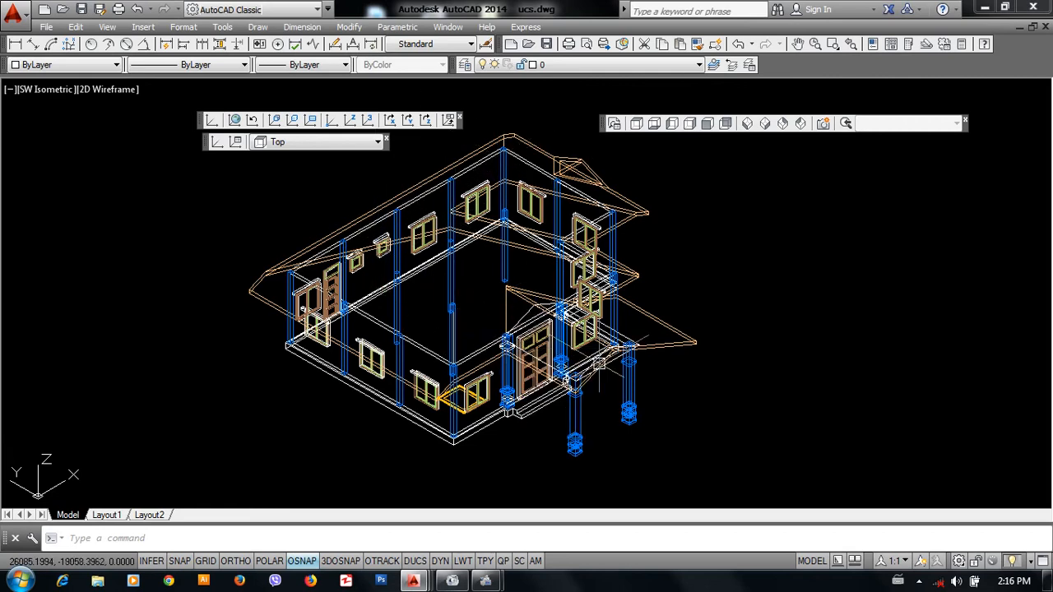
{"action": "mouse_move", "coordinate": [513, 283]}
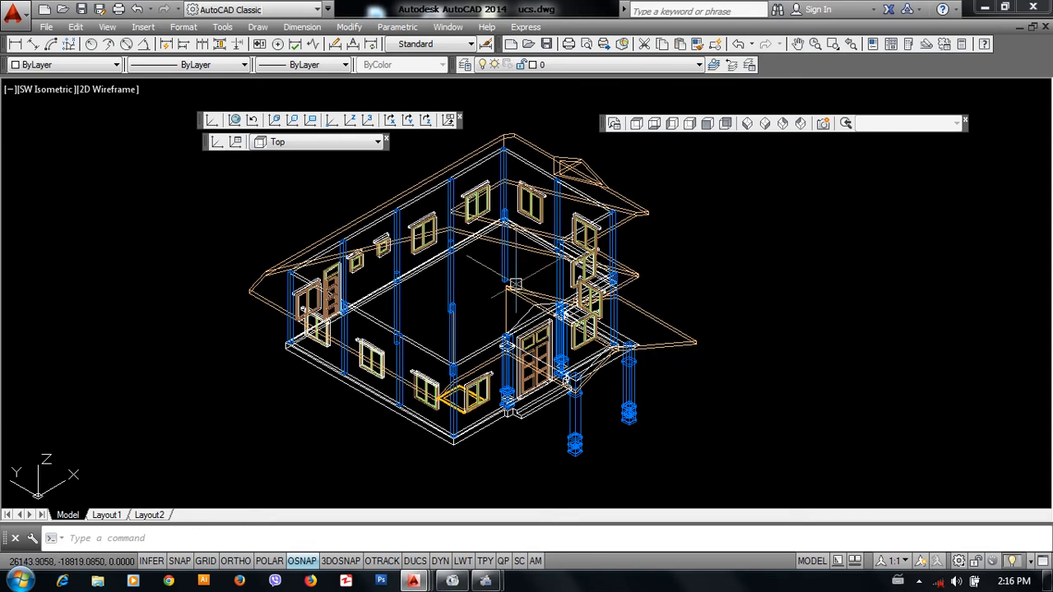
{"action": "mouse_move", "coordinate": [319, 142]}
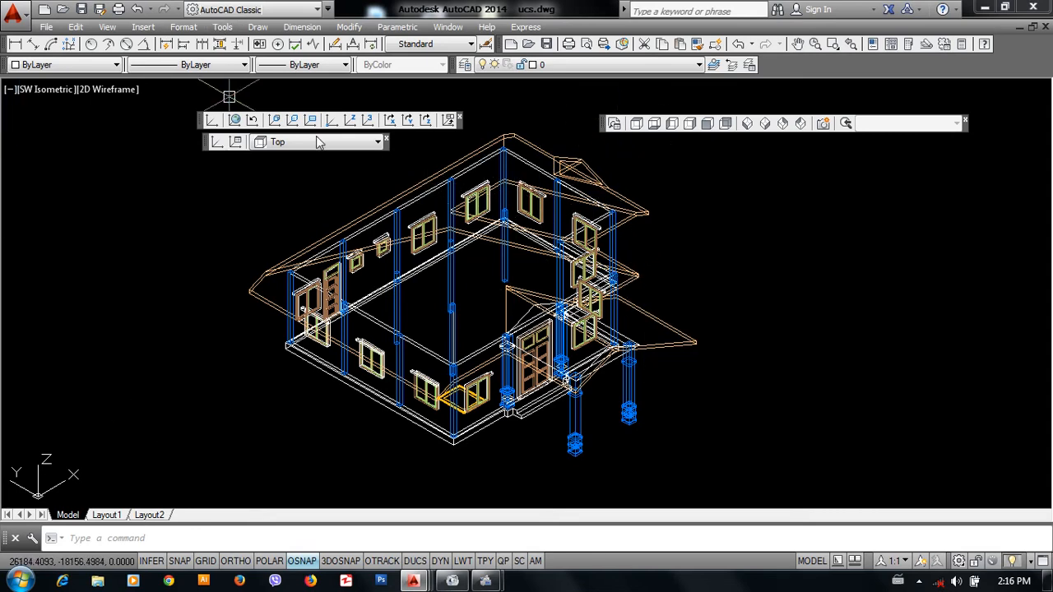
{"action": "mouse_move", "coordinate": [612, 129]}
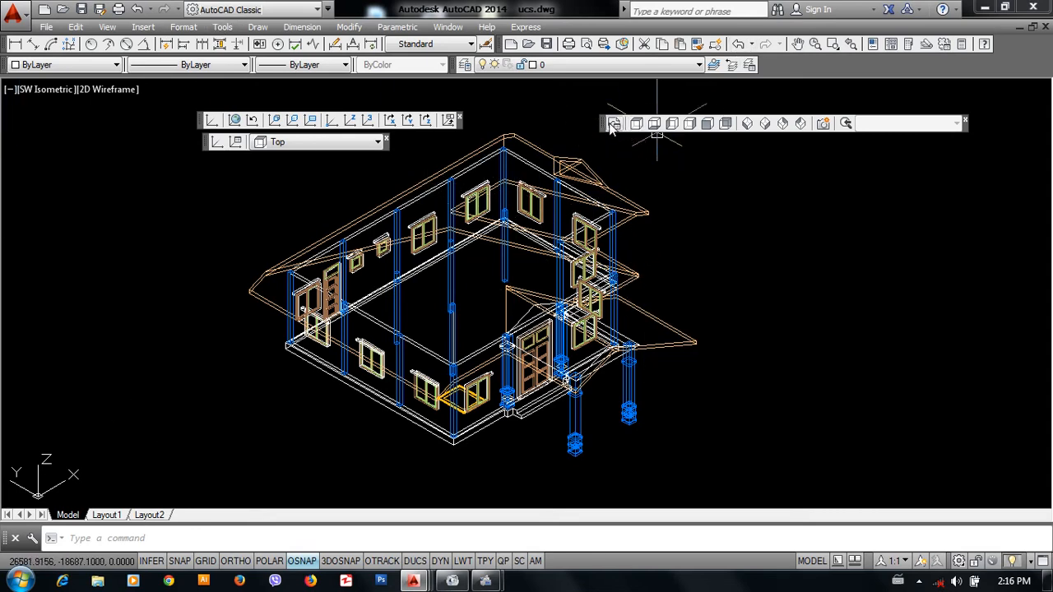
Show the Visual Styles toolbar floating over the SW Isometric house model.
{"action": "right_click", "coordinate": [612, 123]}
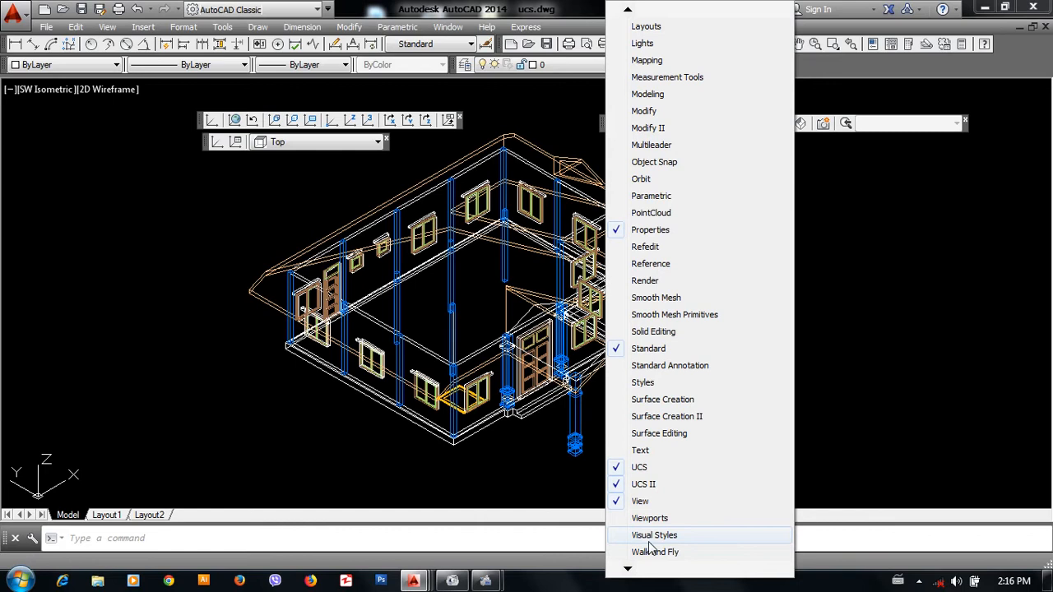
{"action": "left_click", "coordinate": [655, 534]}
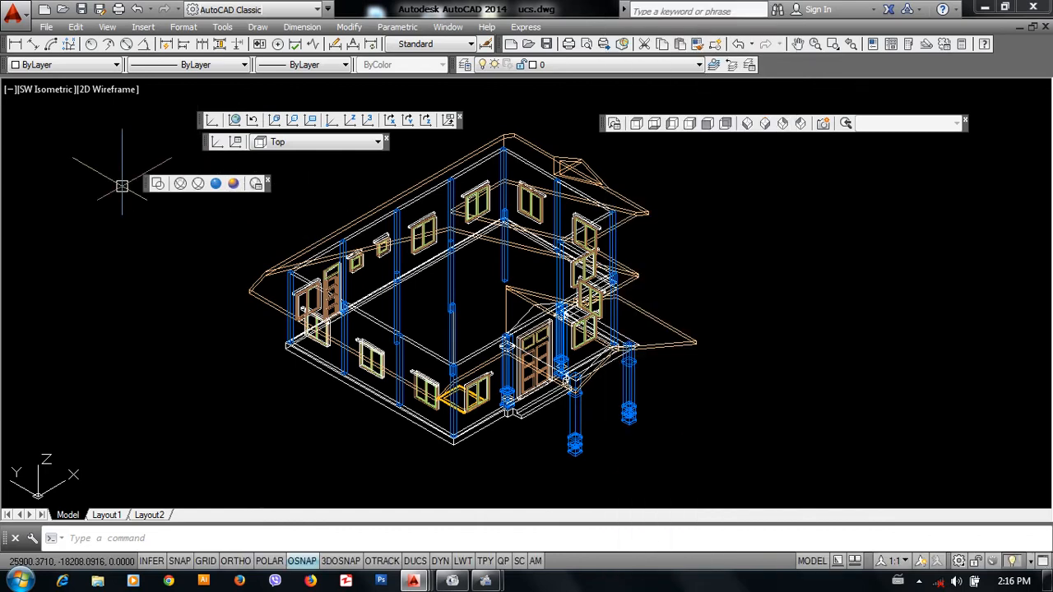
{"action": "mouse_move", "coordinate": [152, 194]}
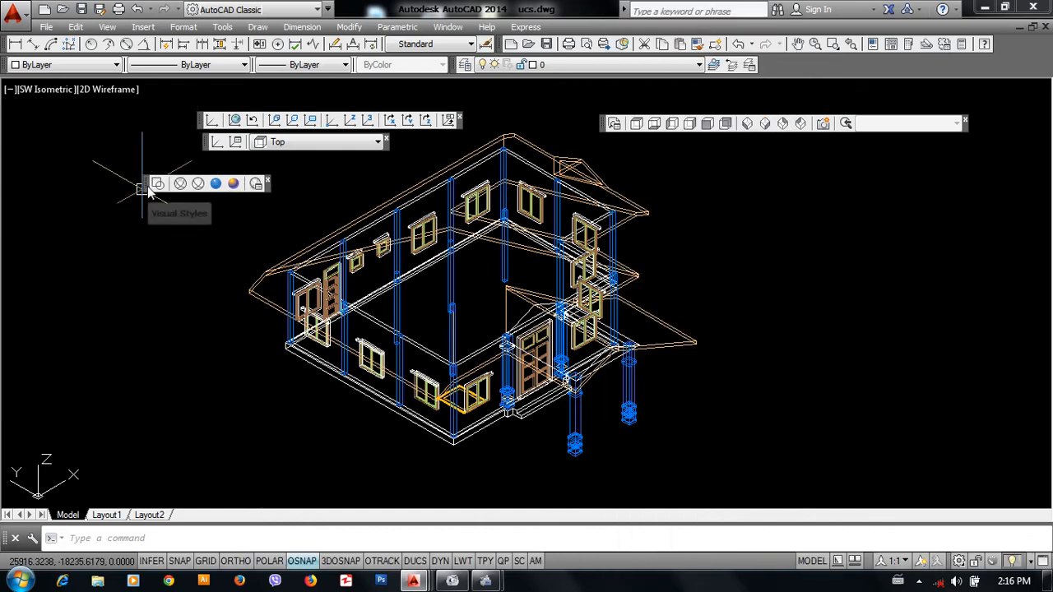
{"action": "mouse_move", "coordinate": [216, 183]}
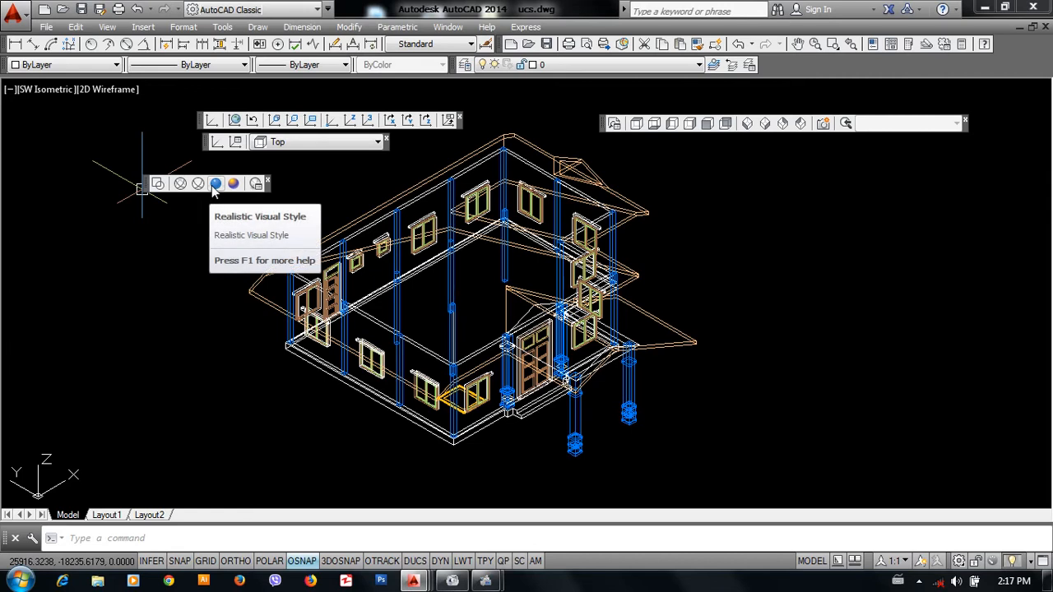
{"action": "mouse_move", "coordinate": [217, 182]}
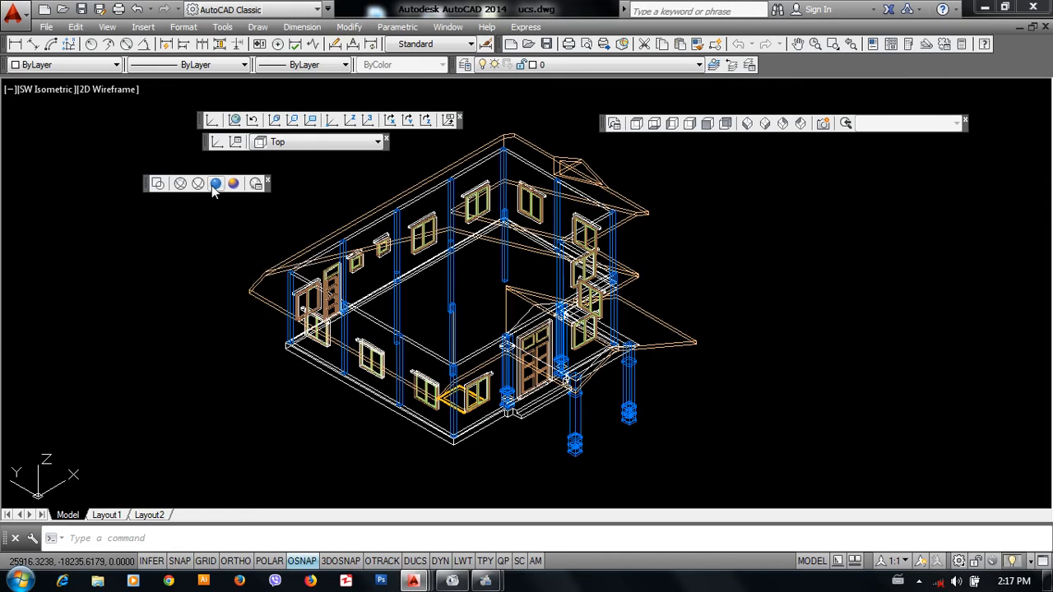
Shade the house model in the Realistic visual style with solid roof surfaces.
{"action": "left_click", "coordinate": [234, 183]}
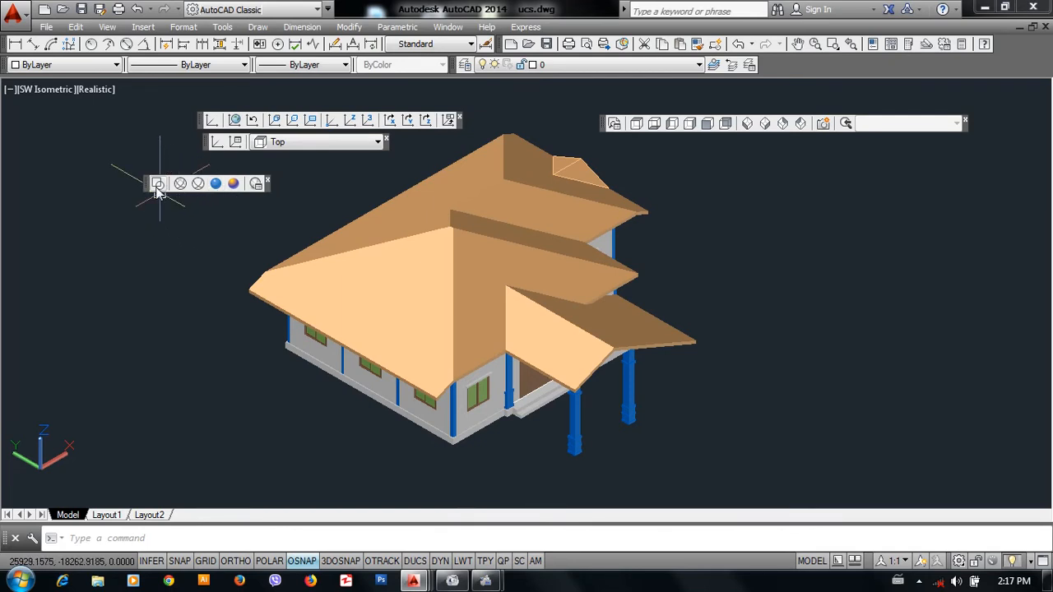
{"action": "mouse_move", "coordinate": [158, 182]}
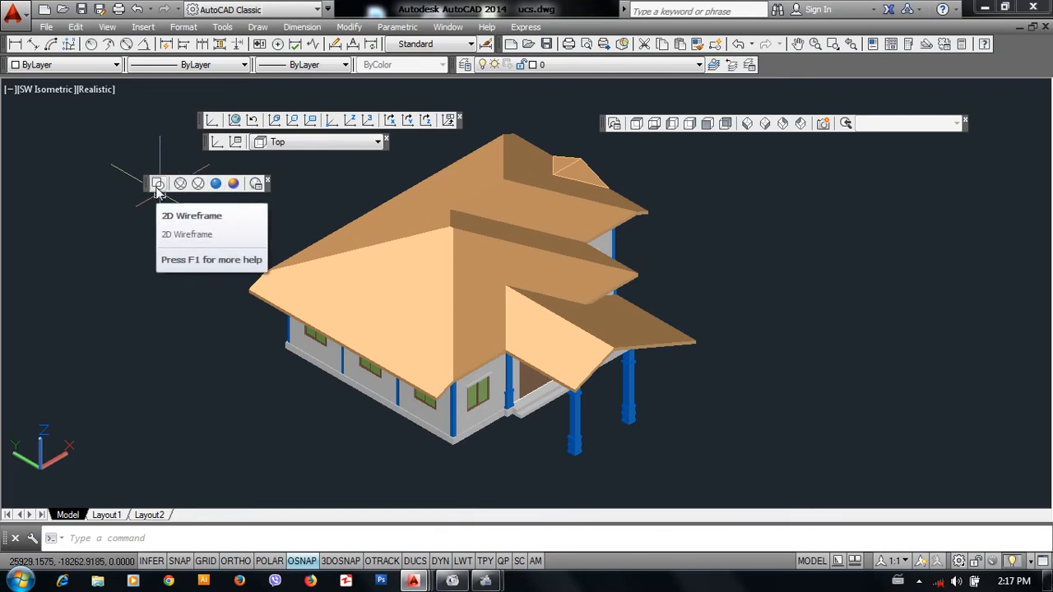